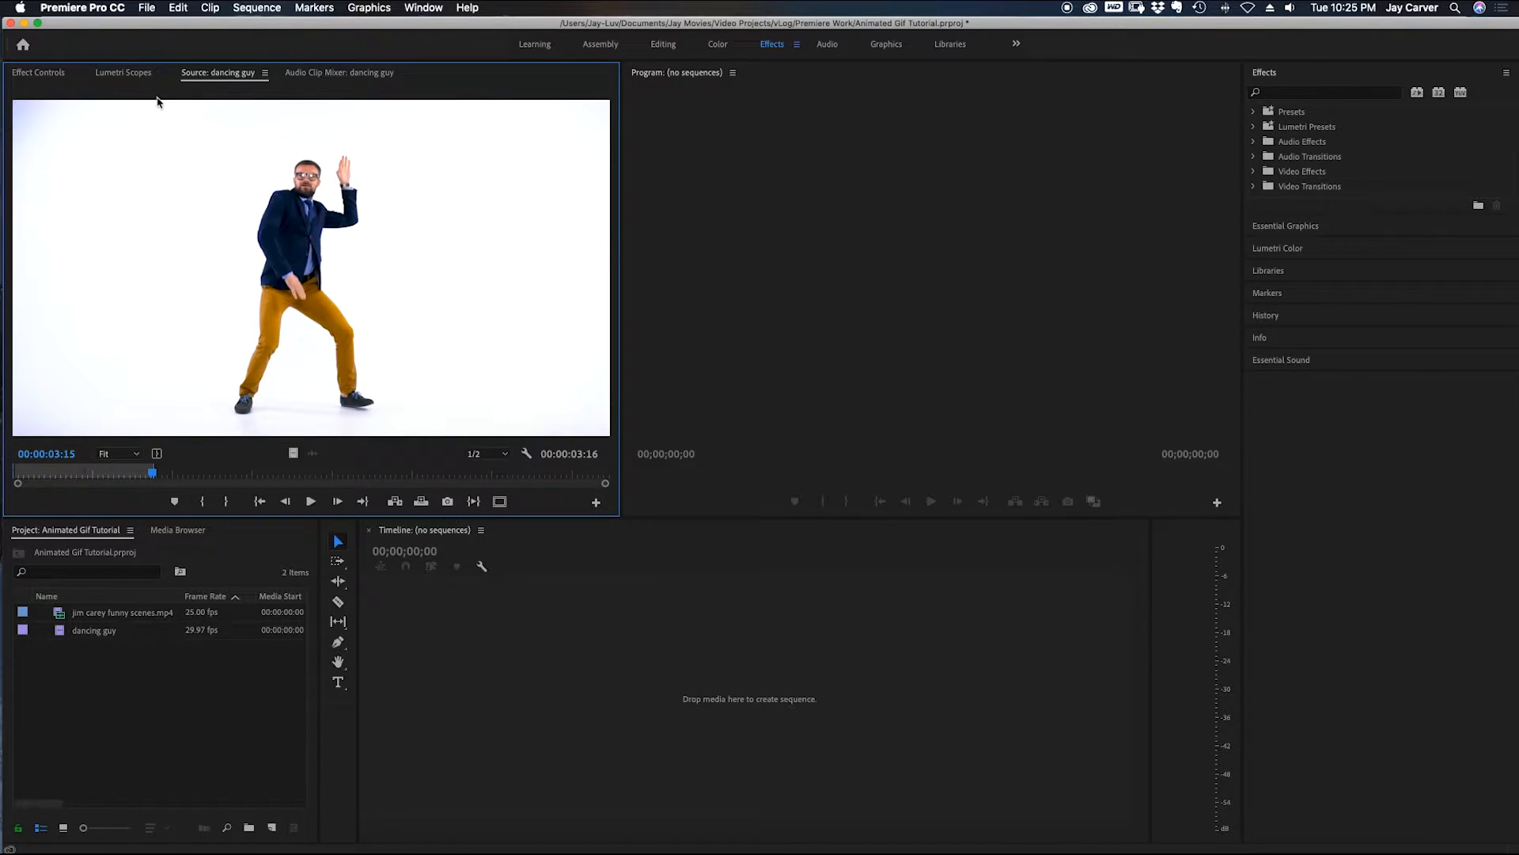
Create a new sequence named Animated Example with a 400 by 400 frame size
{"action": "left_click", "coordinate": [147, 7]}
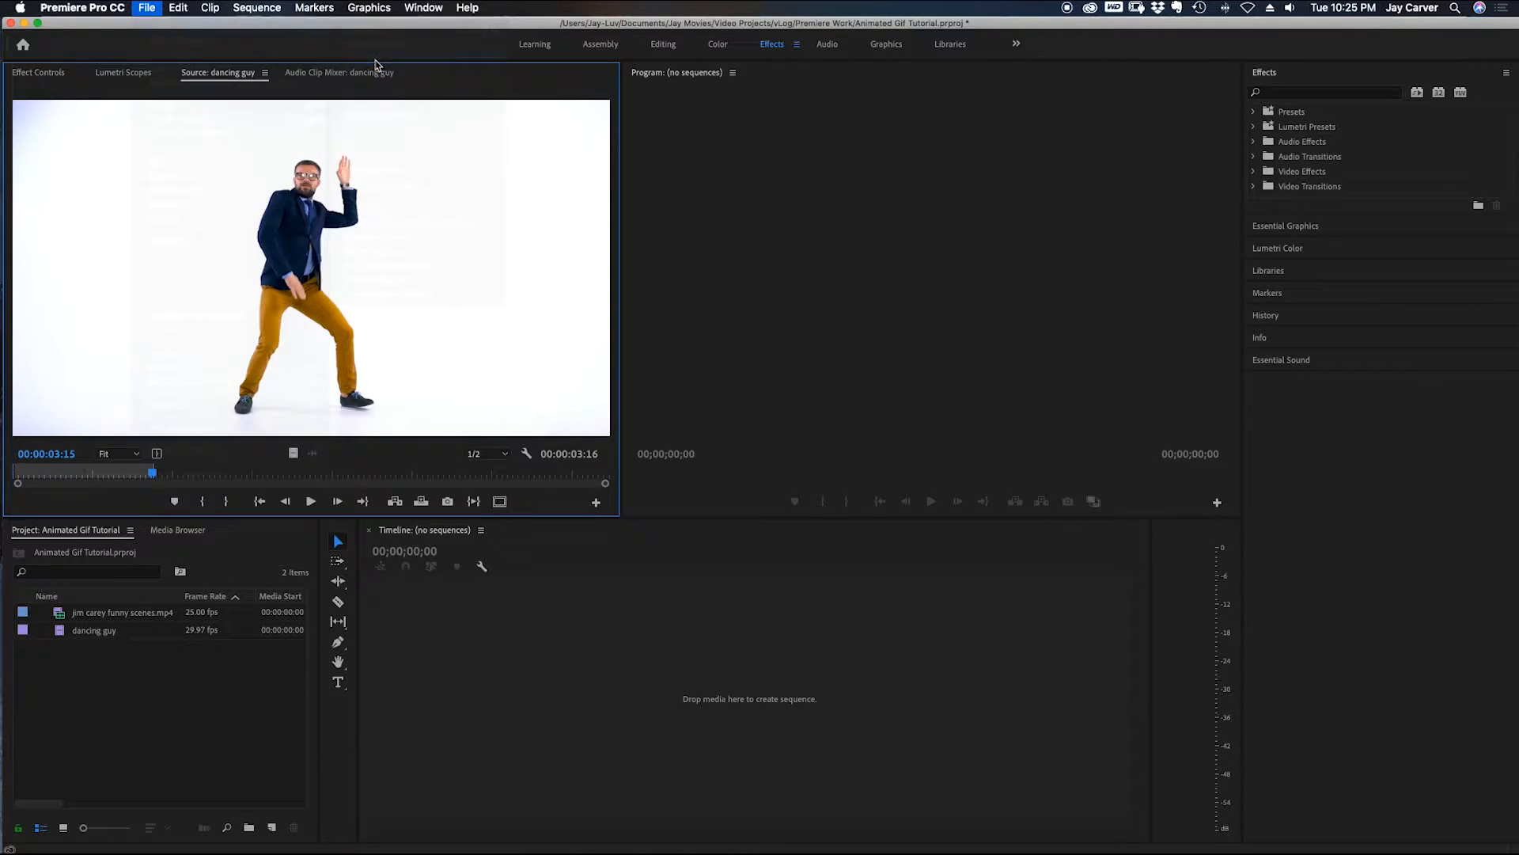
{"action": "left_click", "coordinate": [146, 8]}
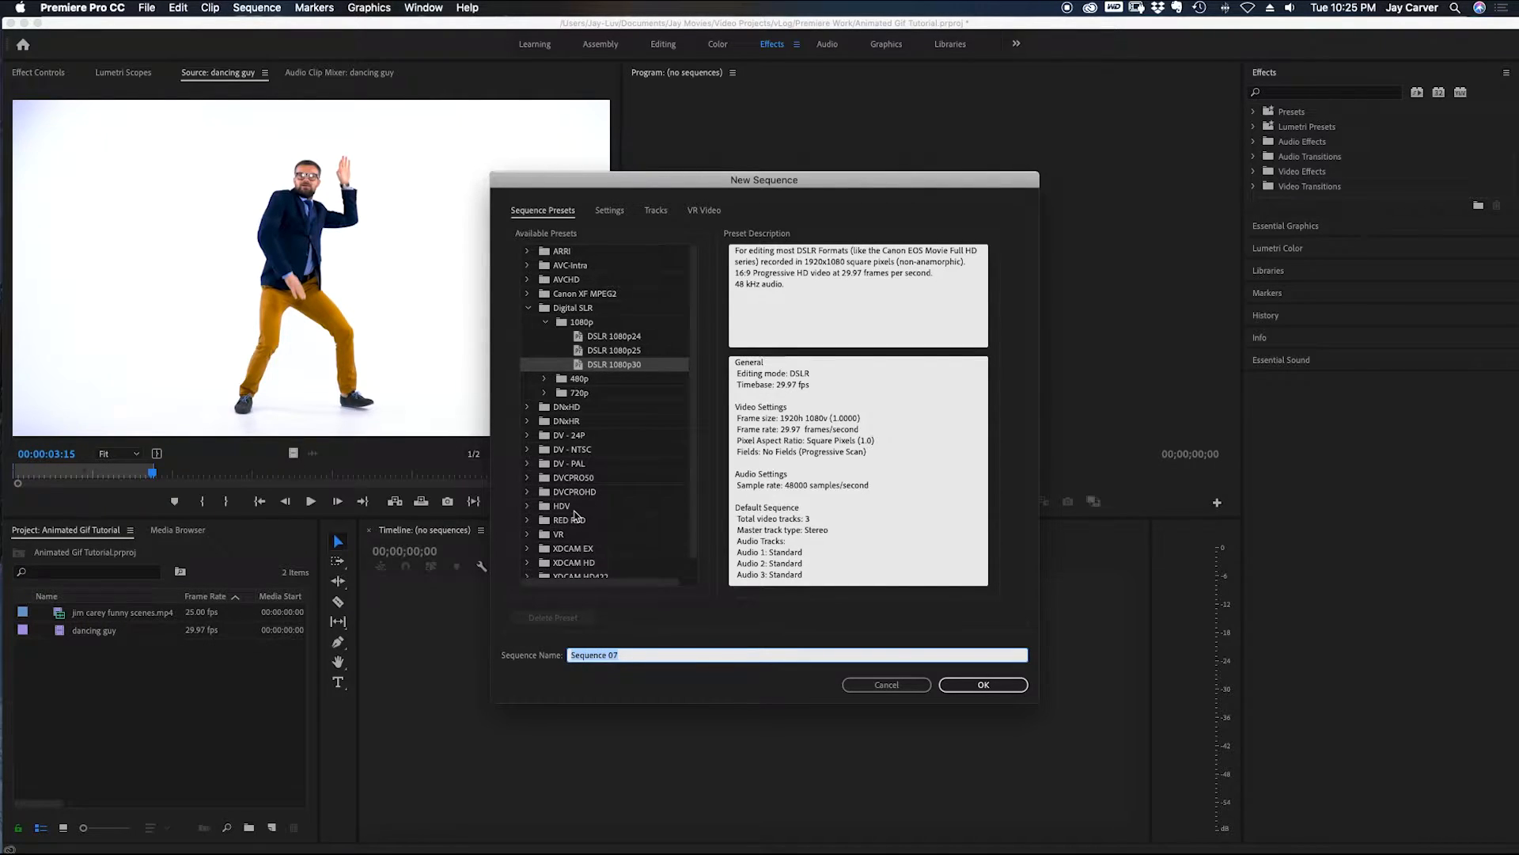
{"action": "type", "text": "Animated Example"}
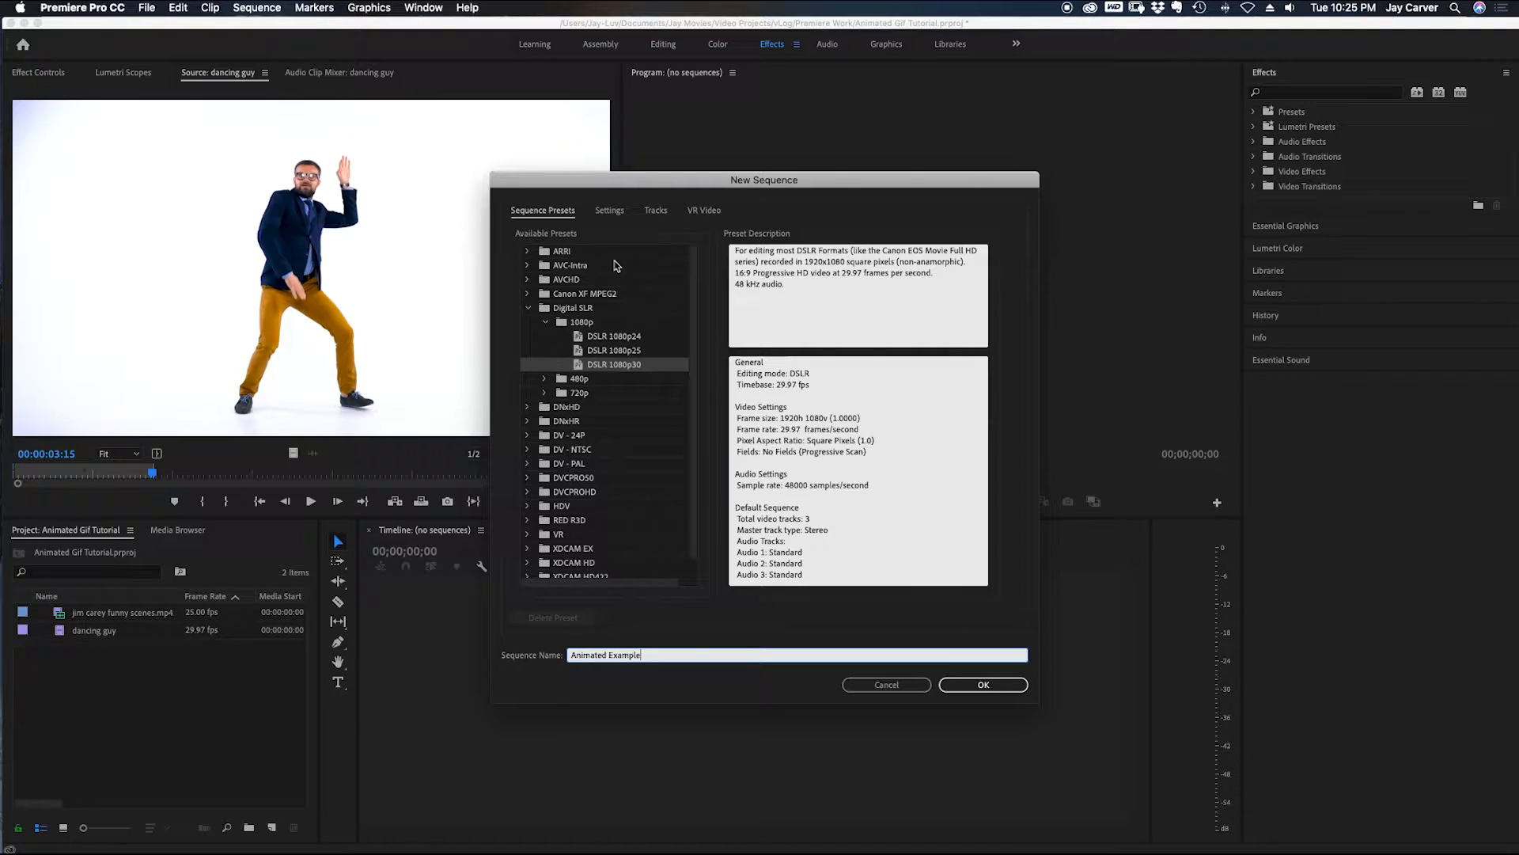
{"action": "left_click", "coordinate": [608, 211]}
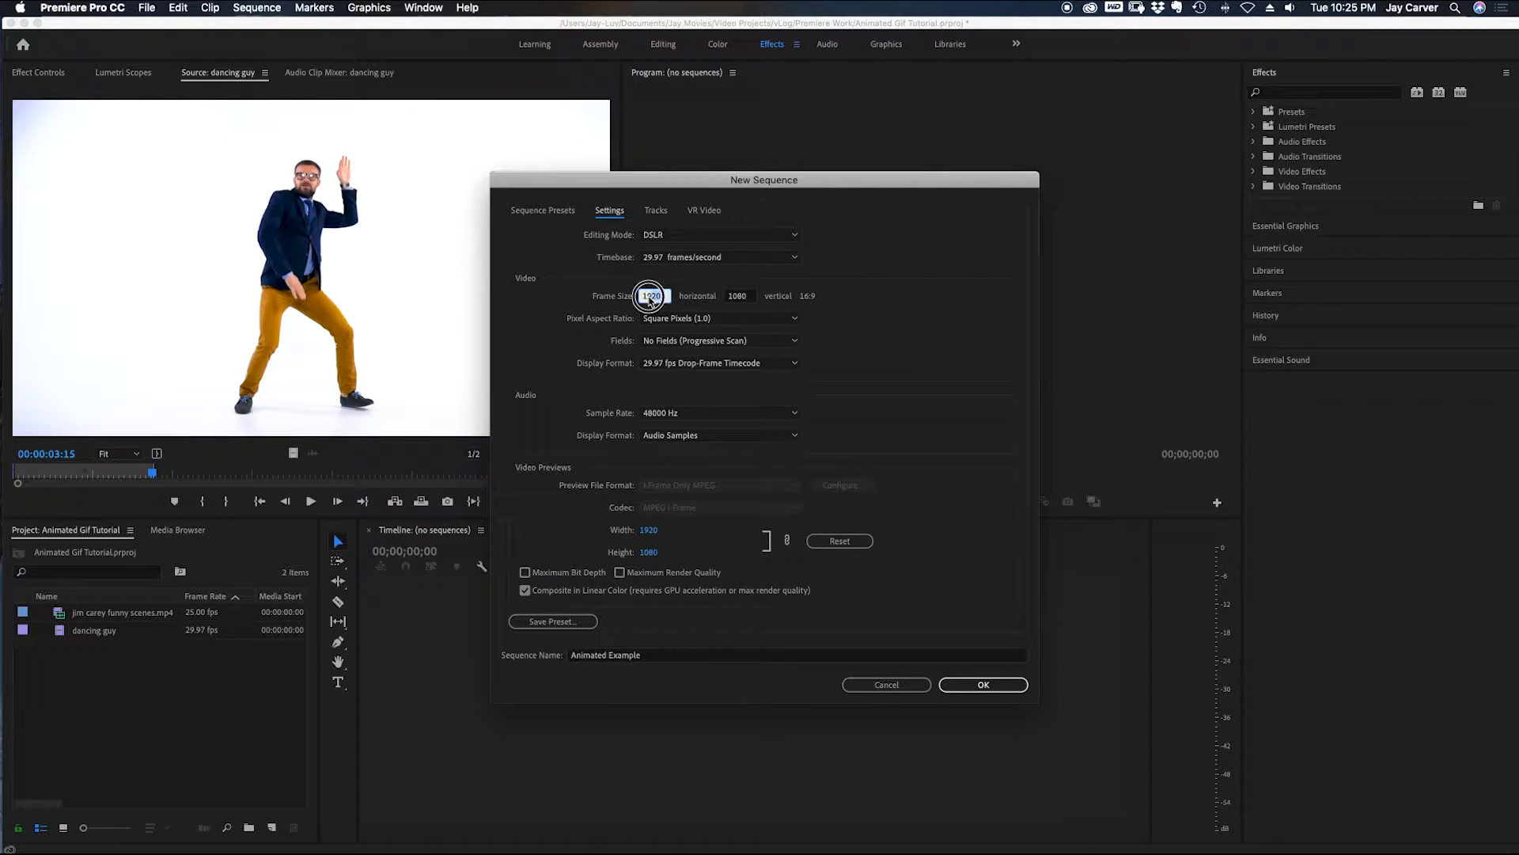
{"action": "type", "text": "400"}
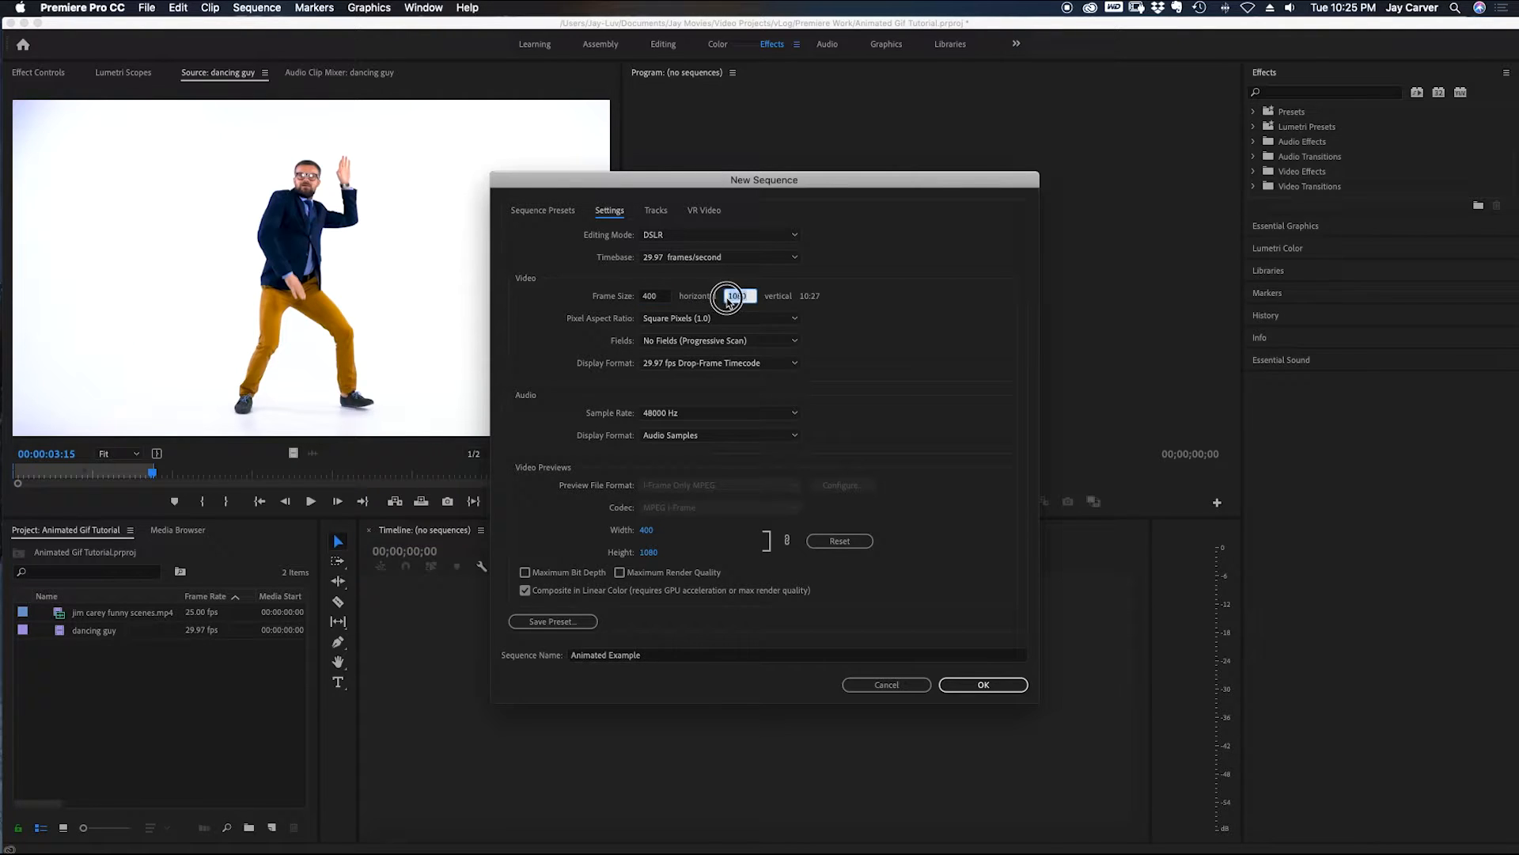
{"action": "type", "text": "400"}
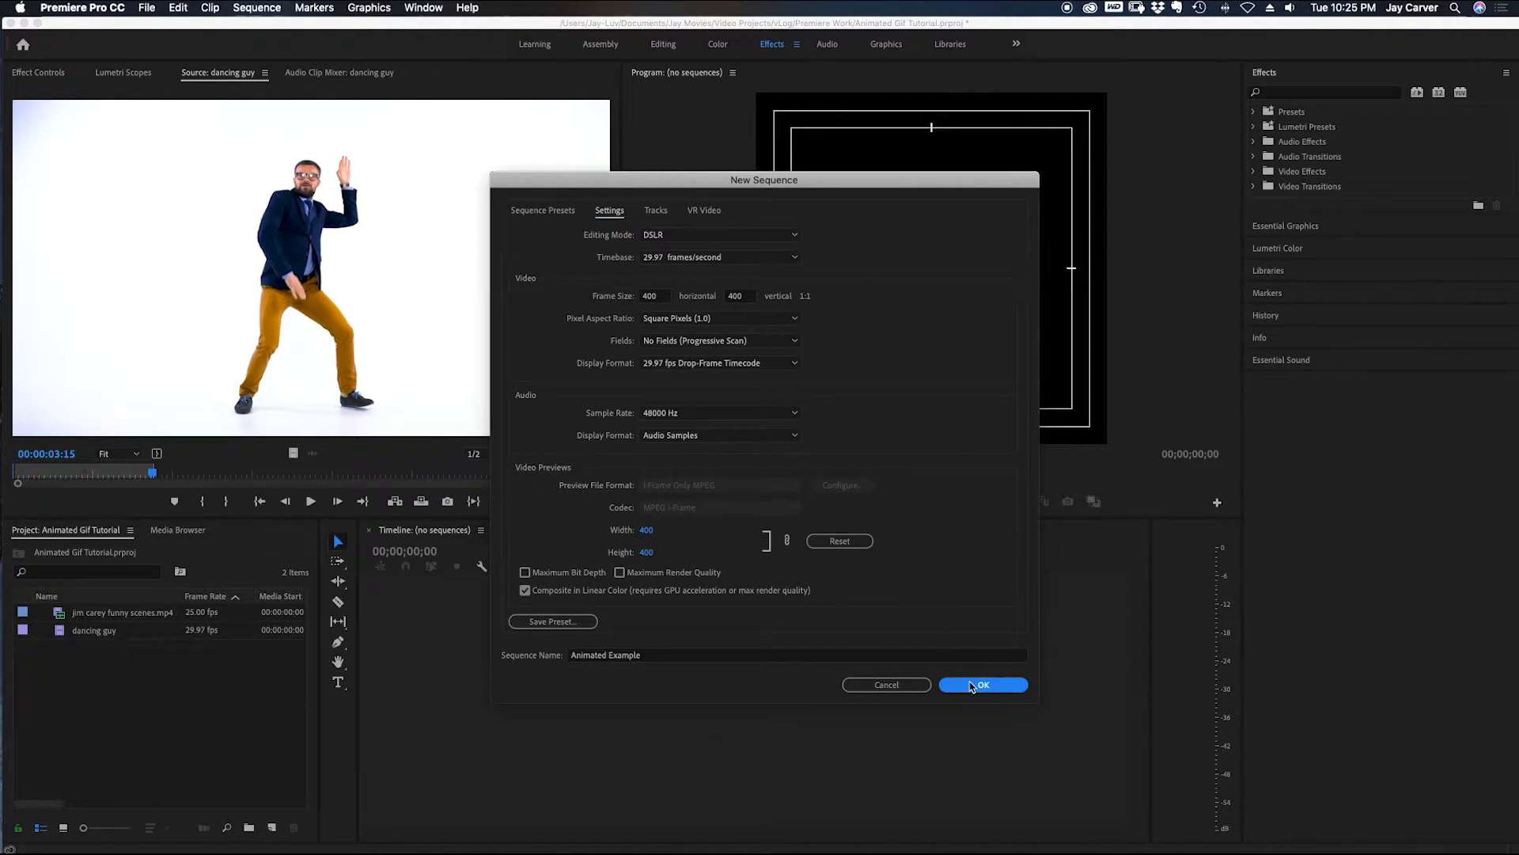
{"action": "left_click", "coordinate": [981, 683]}
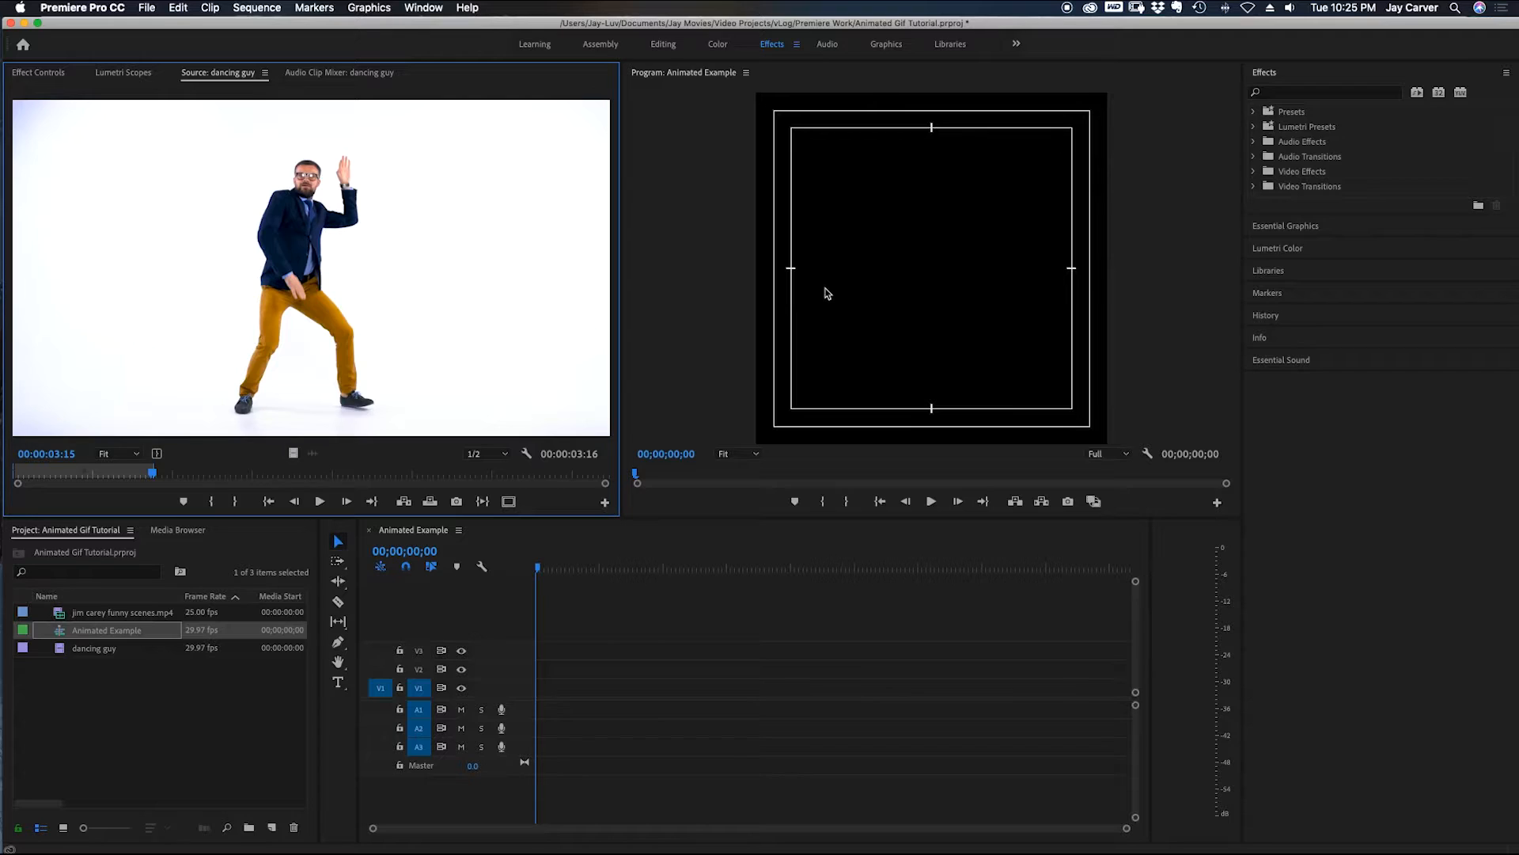
{"action": "mouse_move", "coordinate": [881, 279]}
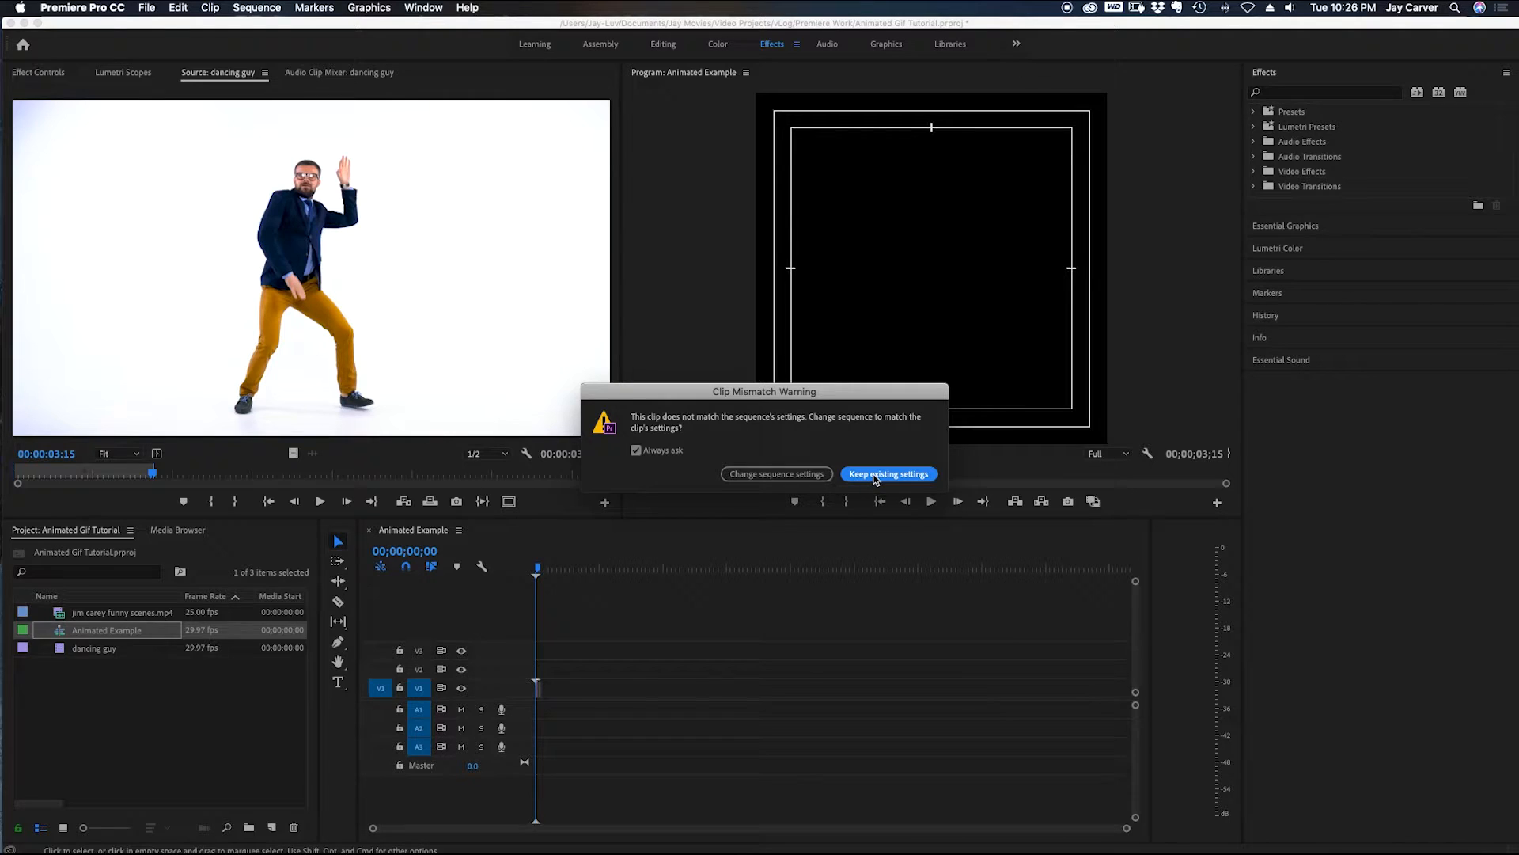
Keep the square sequence settings for the dancing guy clip and select it on the timeline
{"action": "left_click", "coordinate": [887, 474]}
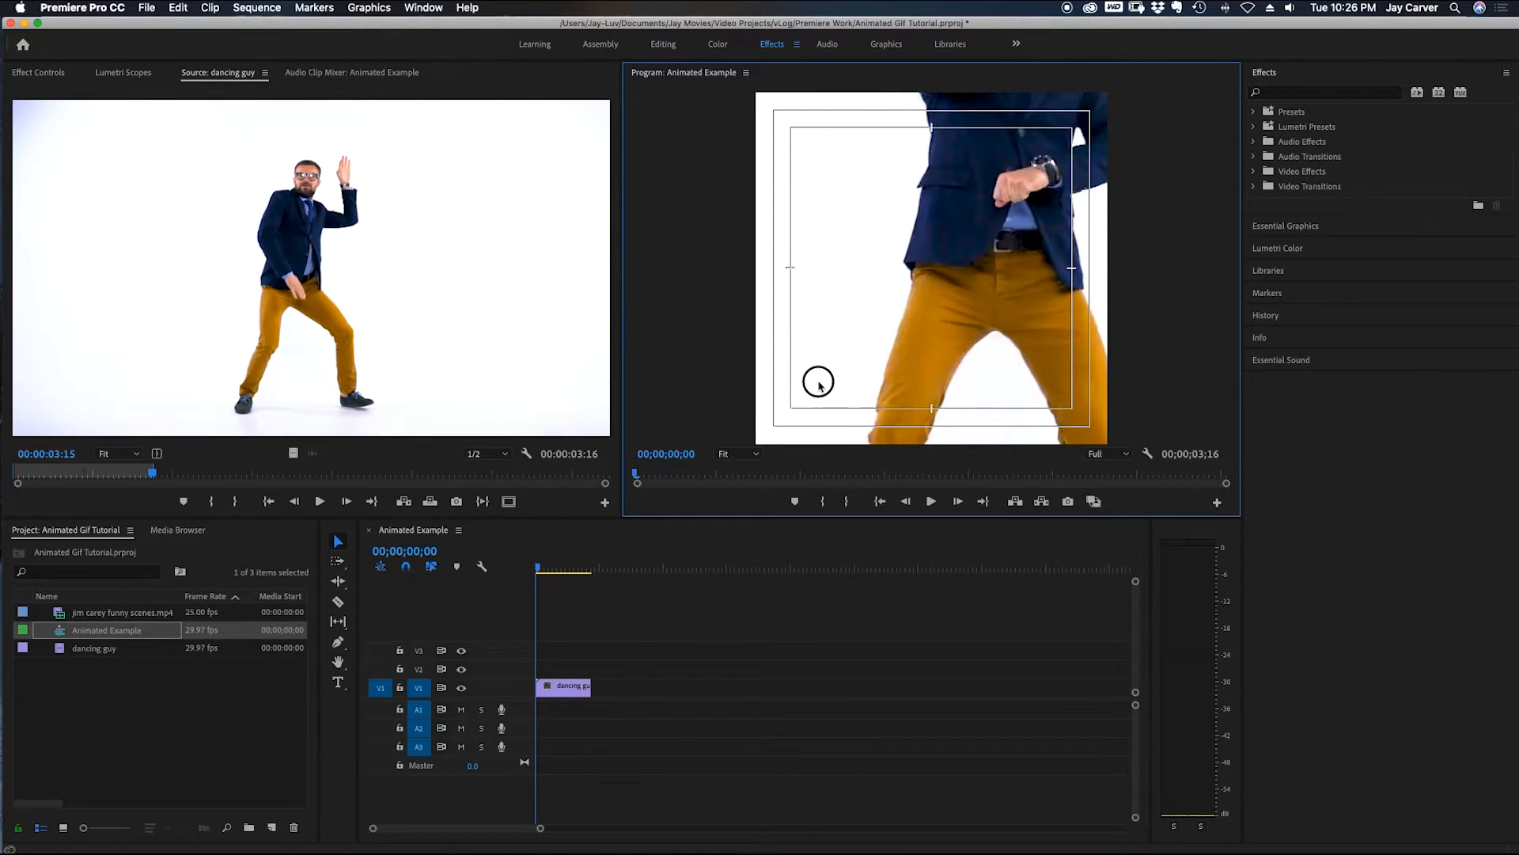
{"action": "left_click", "coordinate": [565, 686]}
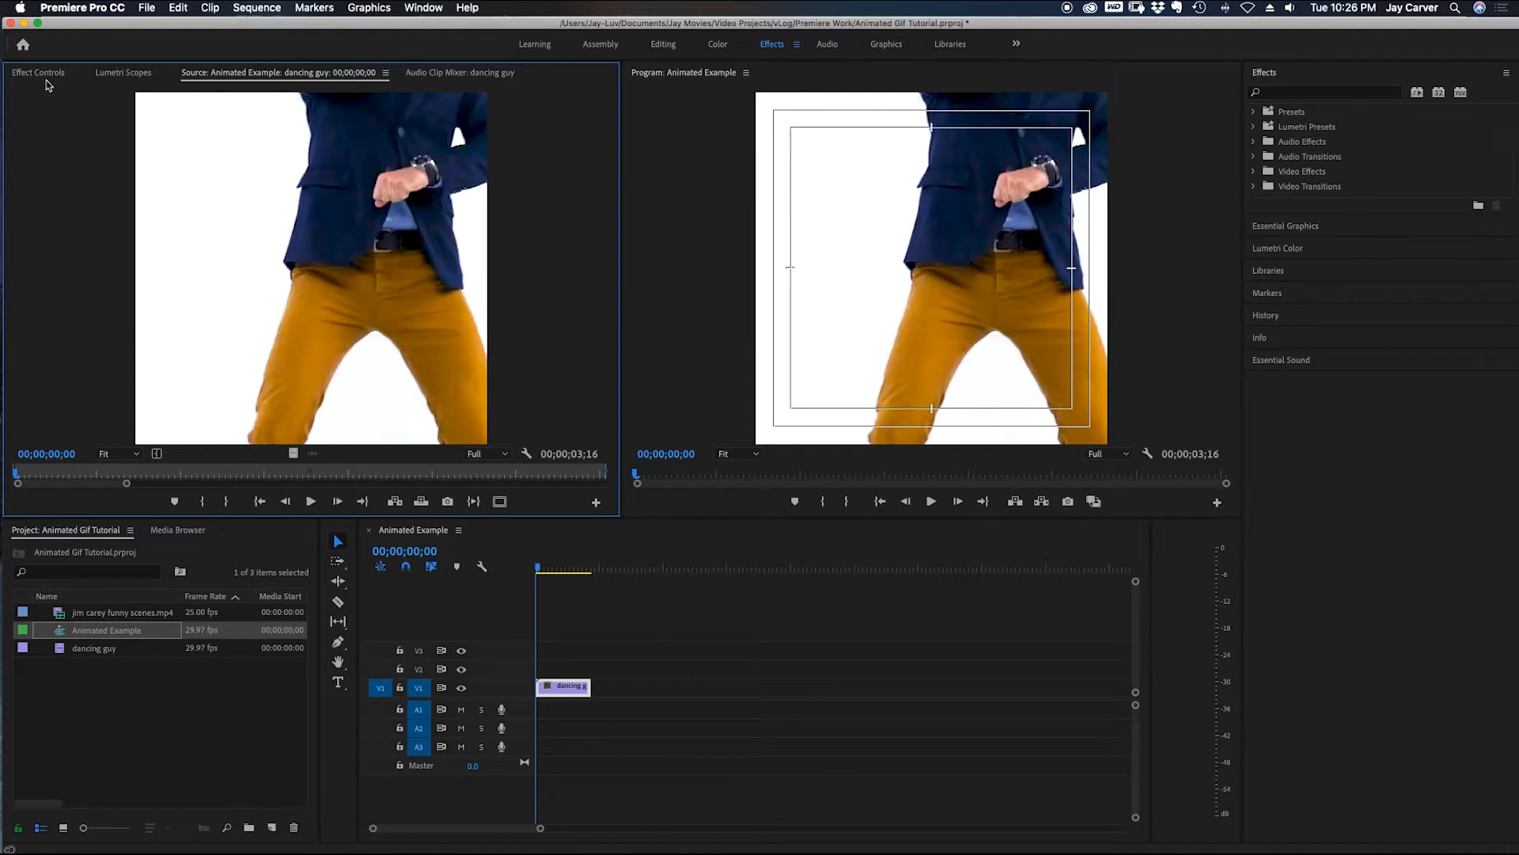
Scale the clip to 38 at position 177, 200 in Effect Controls so the dancer fits
{"action": "left_click", "coordinate": [38, 72]}
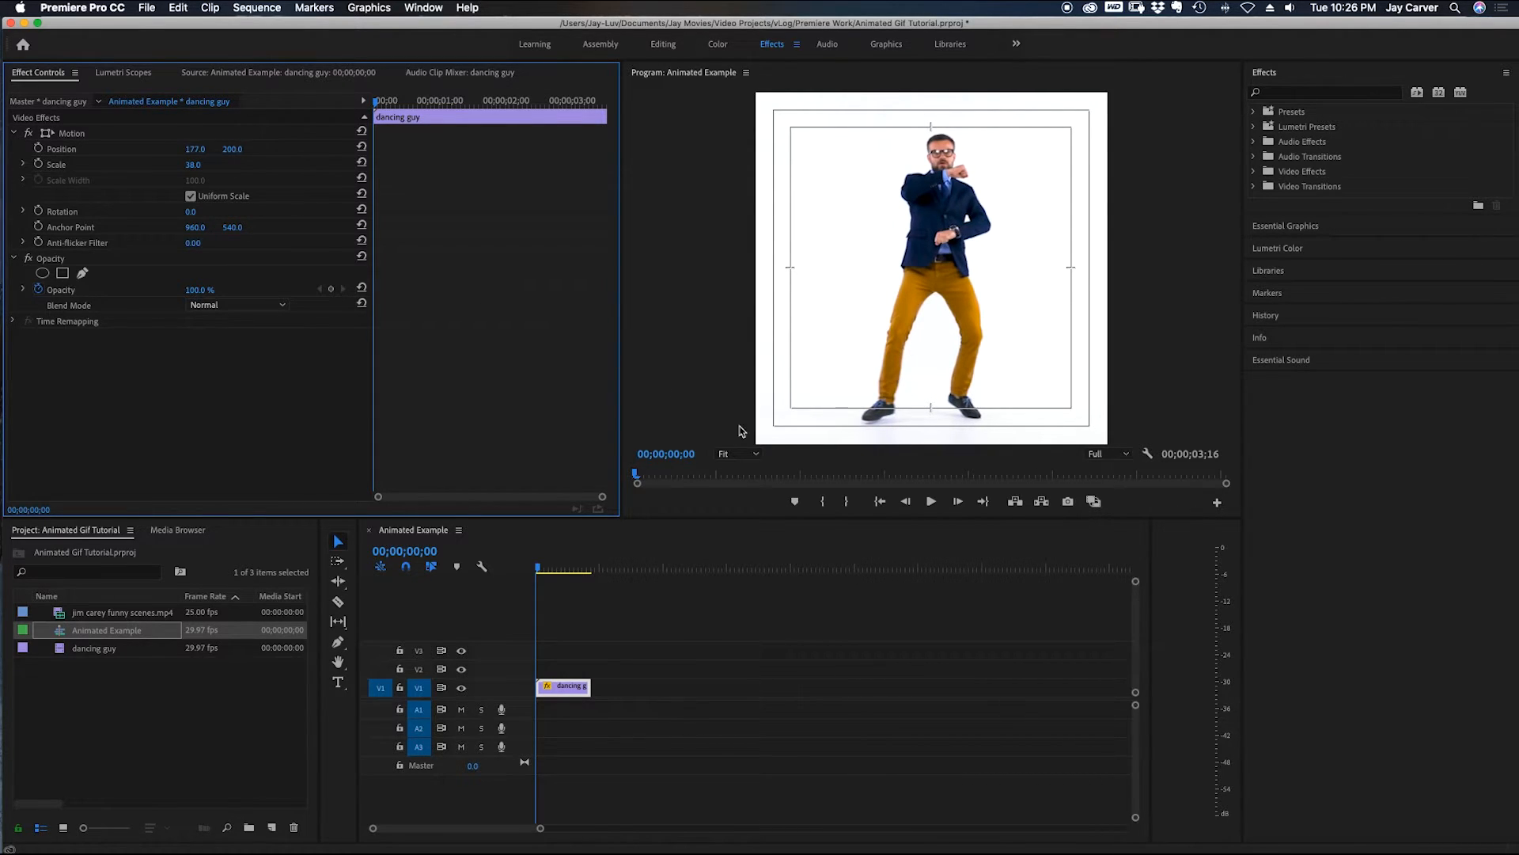
{"action": "left_click", "coordinate": [929, 502]}
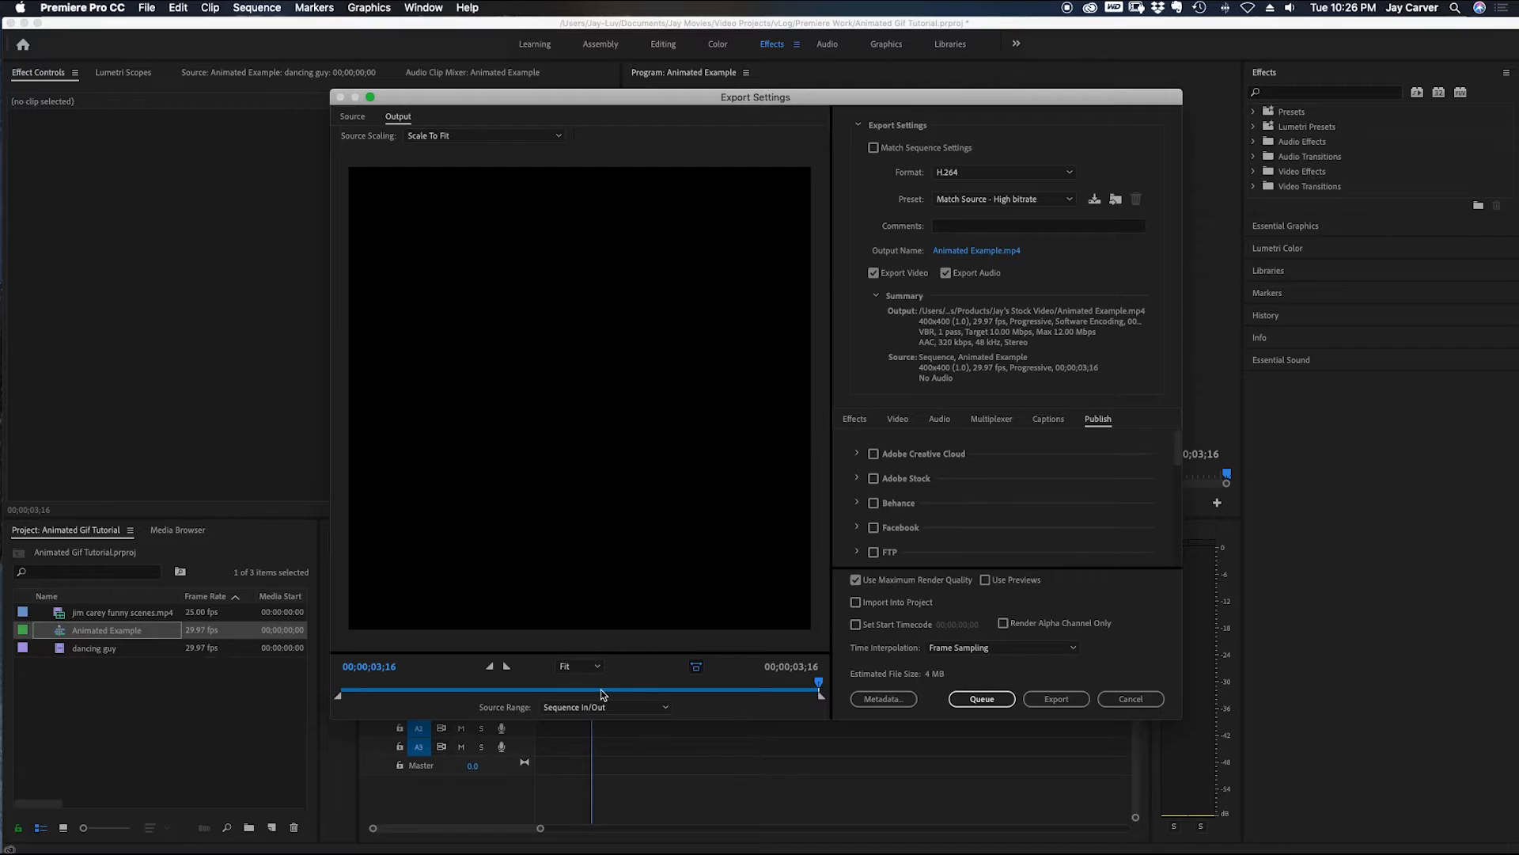
Set the export format to Animated GIF, naming the output Animated Example.gif
{"action": "left_click", "coordinate": [1004, 171]}
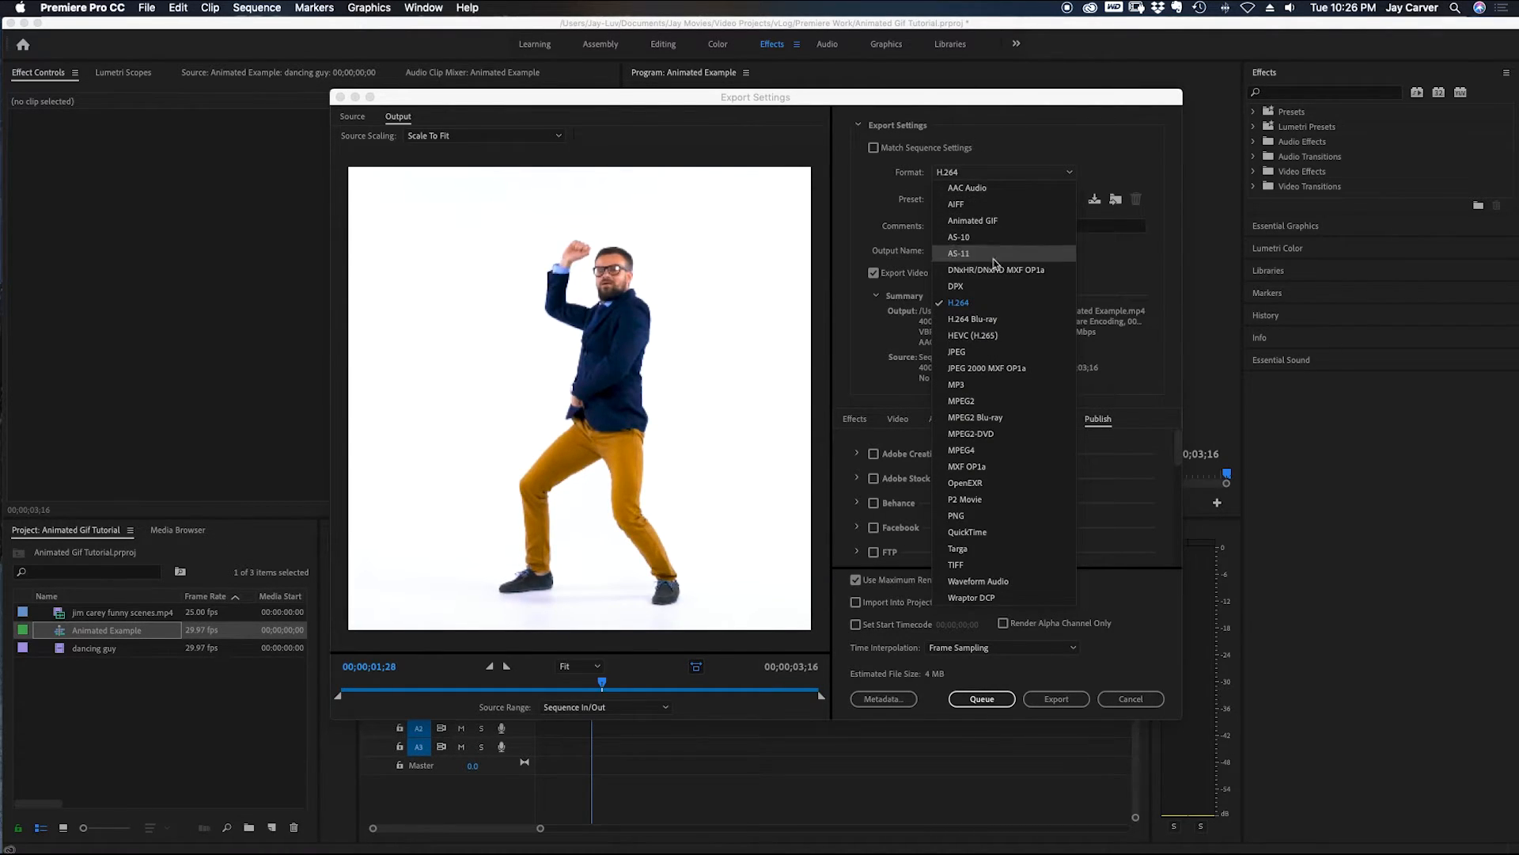
{"action": "mouse_move", "coordinate": [994, 416]}
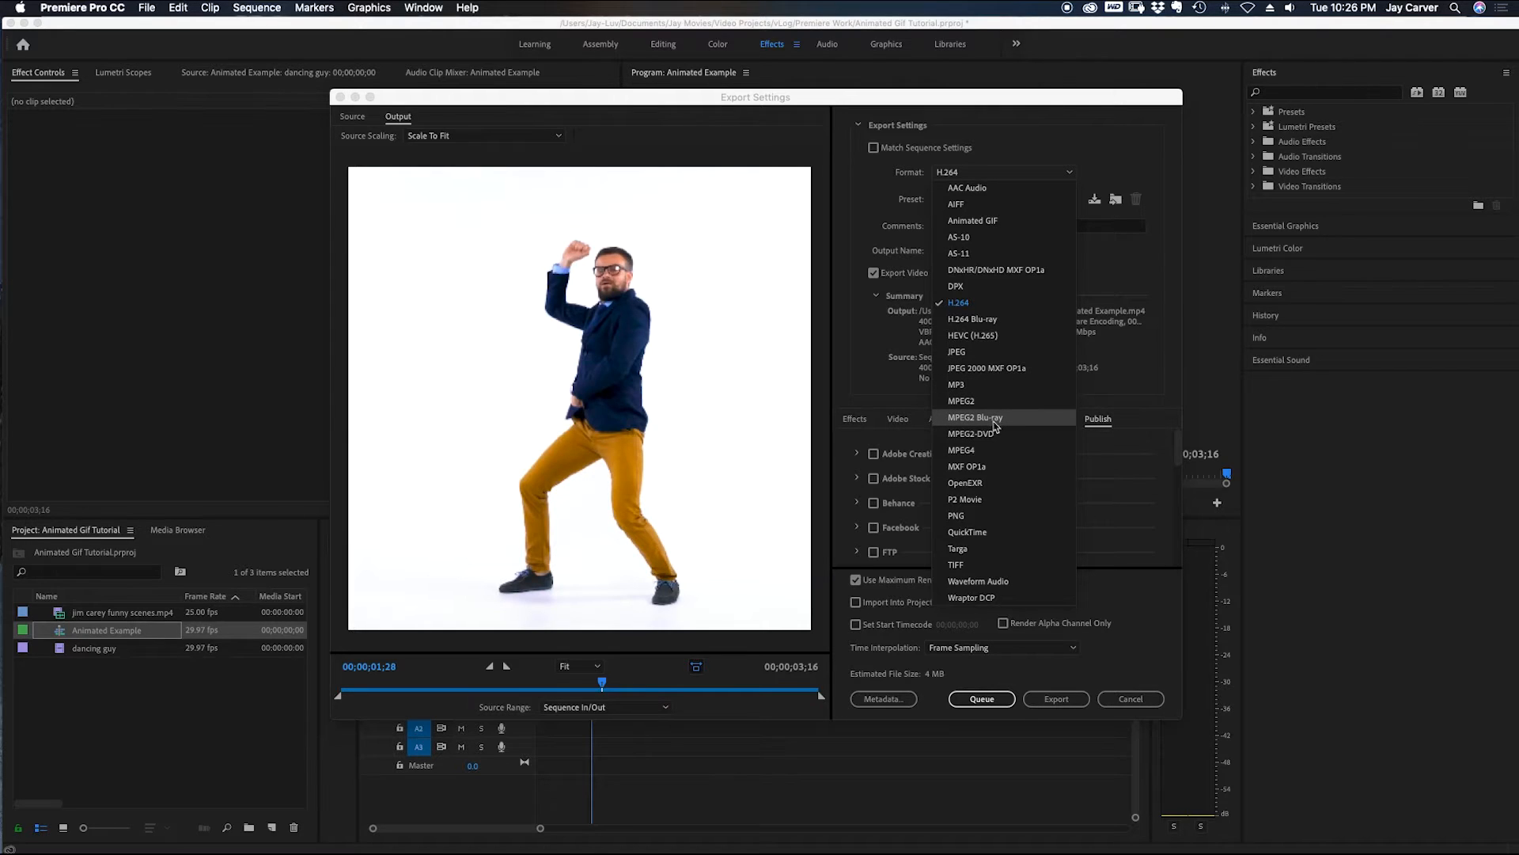
{"action": "mouse_move", "coordinate": [995, 335]}
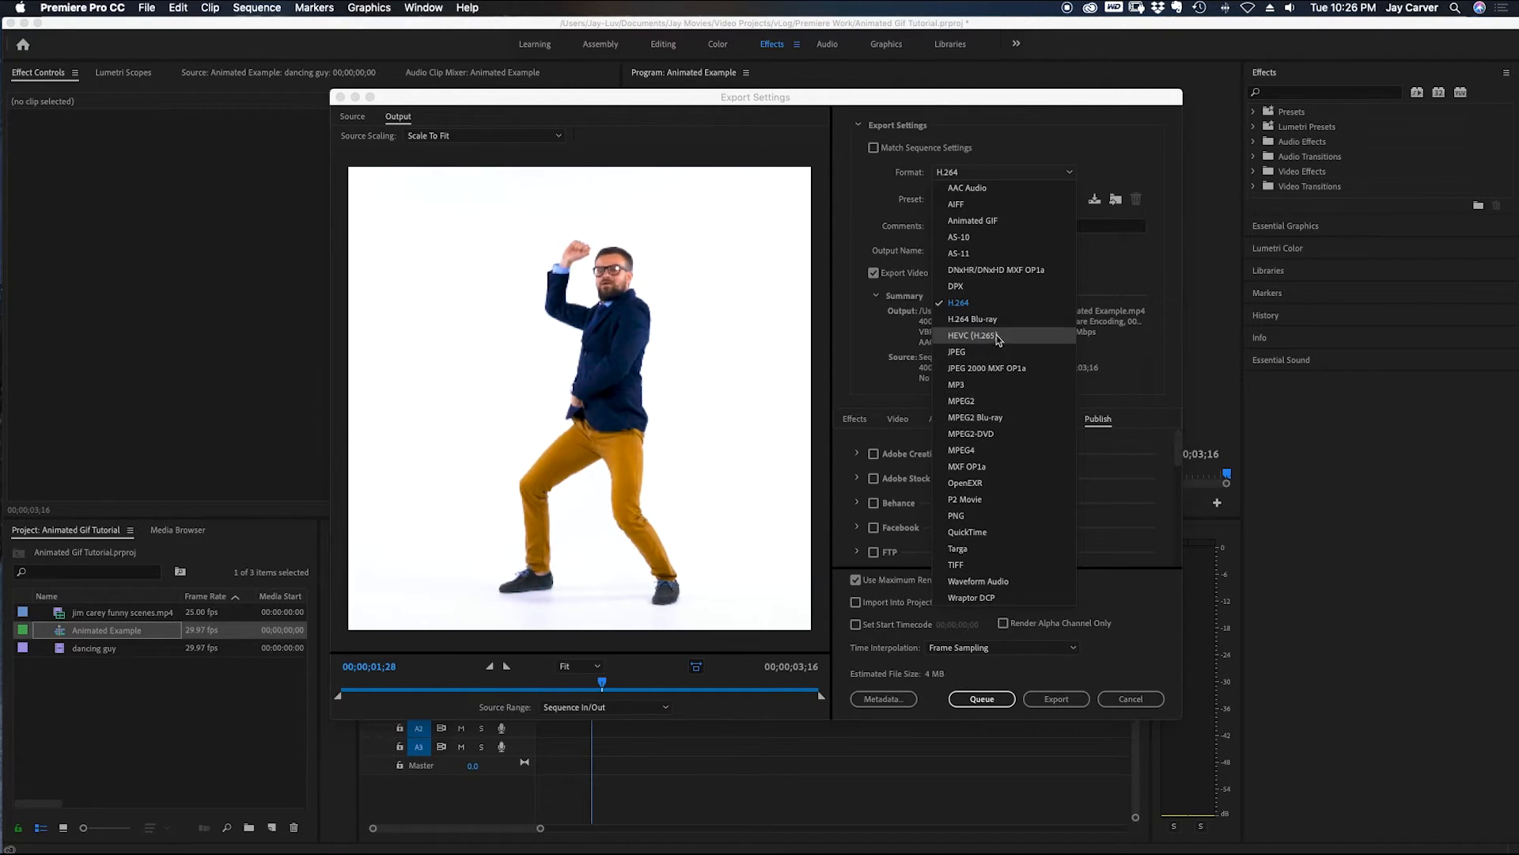
{"action": "left_click", "coordinate": [971, 220]}
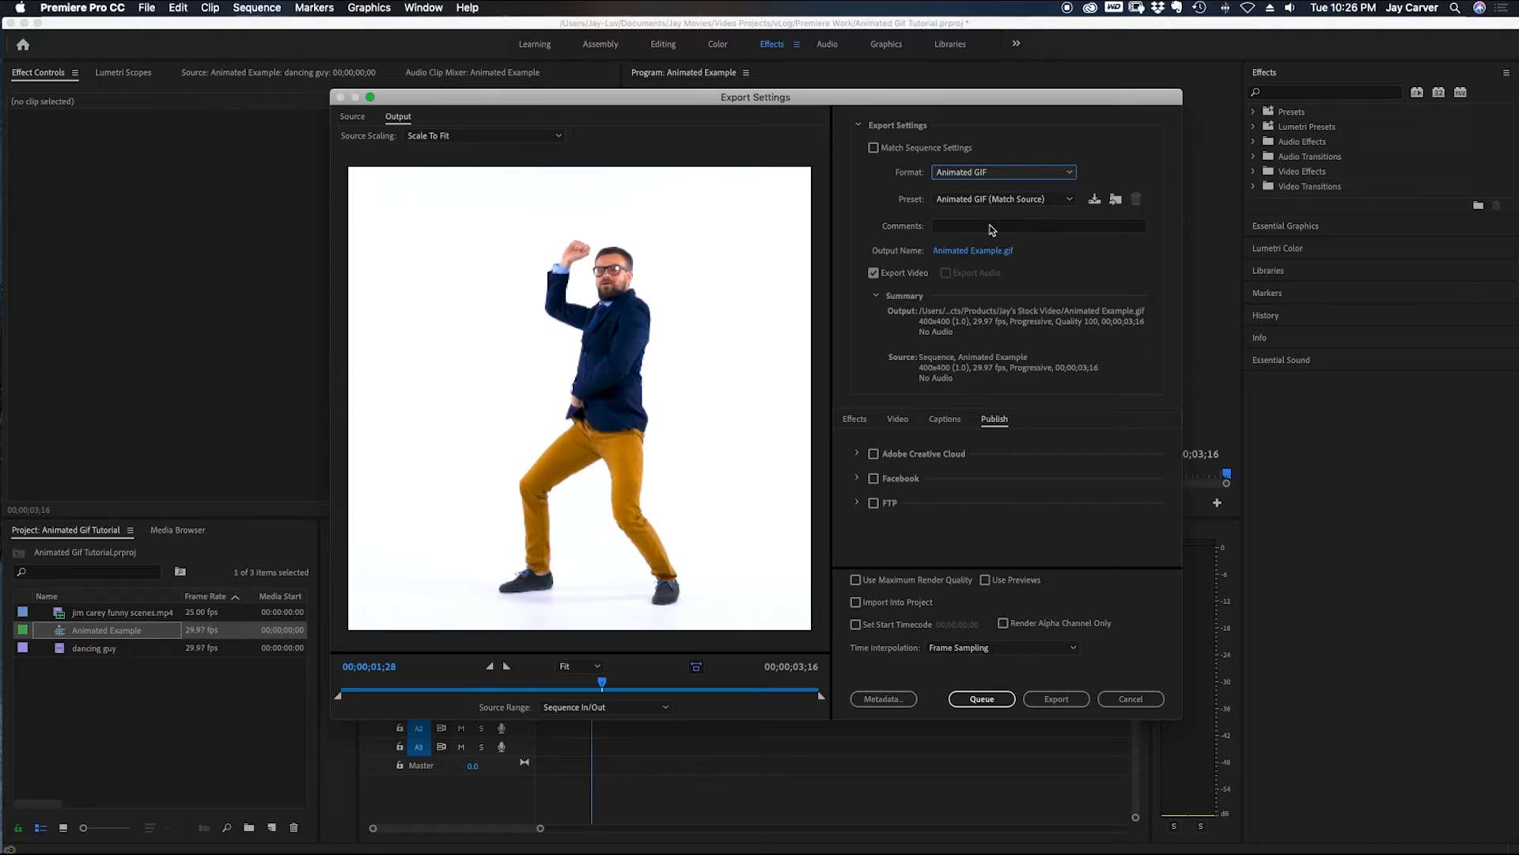
{"action": "mouse_move", "coordinate": [1040, 234]}
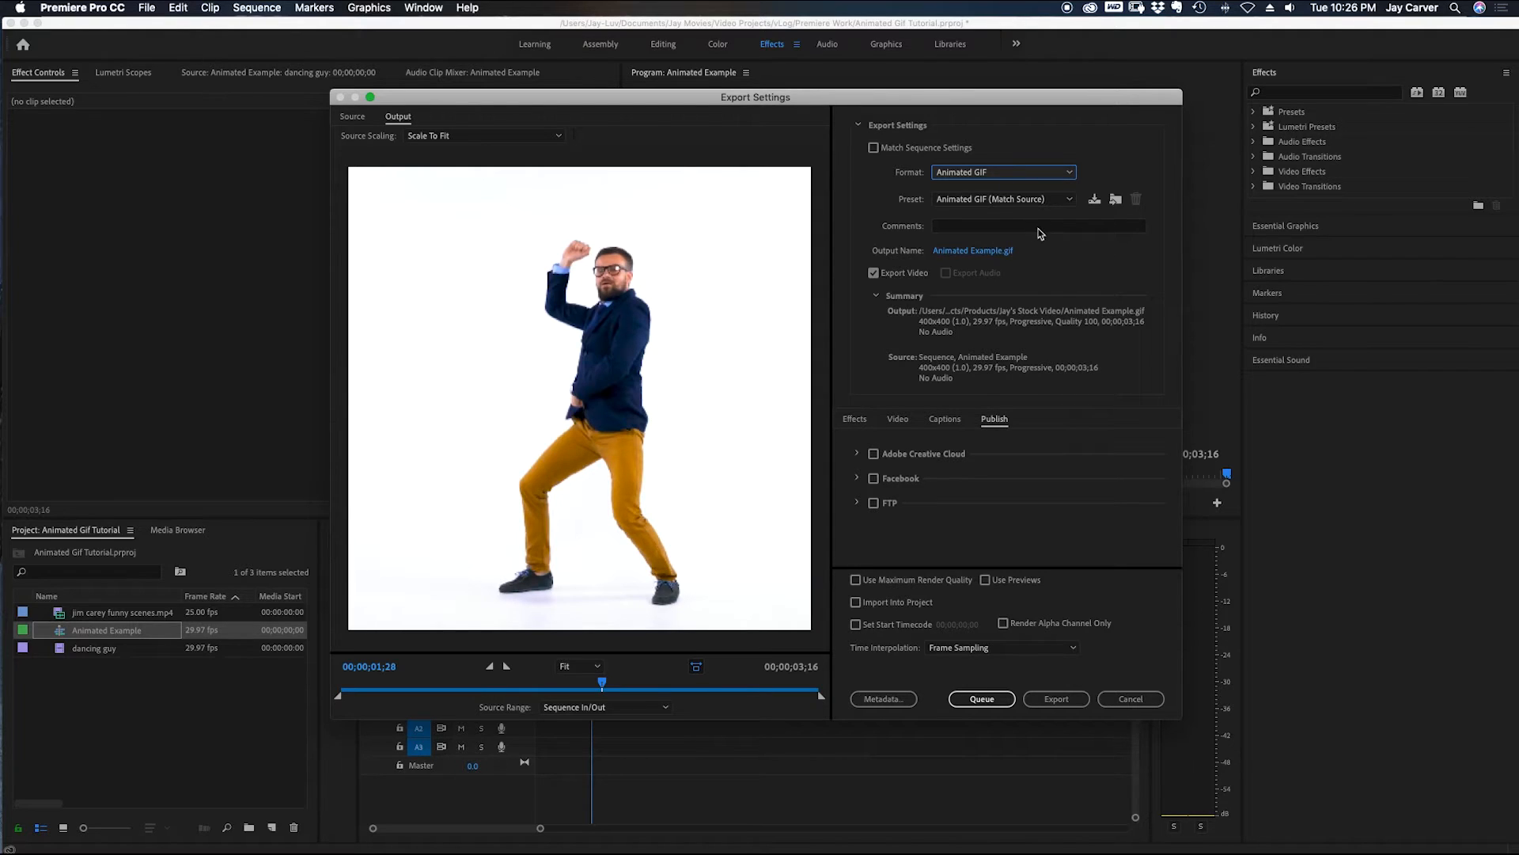
{"action": "mouse_move", "coordinate": [861, 429]}
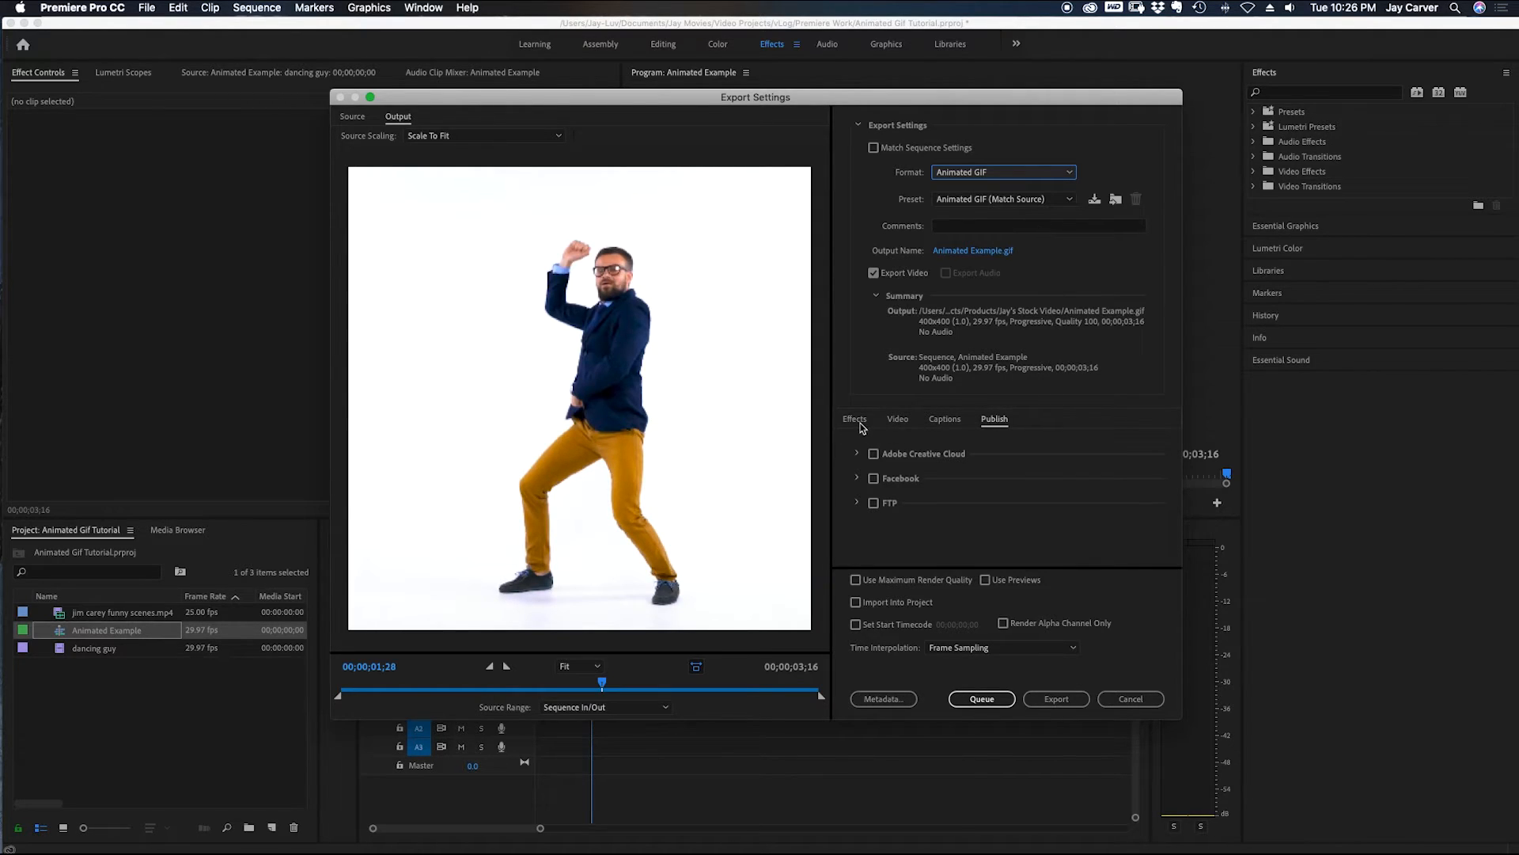
Review the Effects and Video settings, then export the 400×400 GIF at quality 100
{"action": "left_click", "coordinate": [855, 418]}
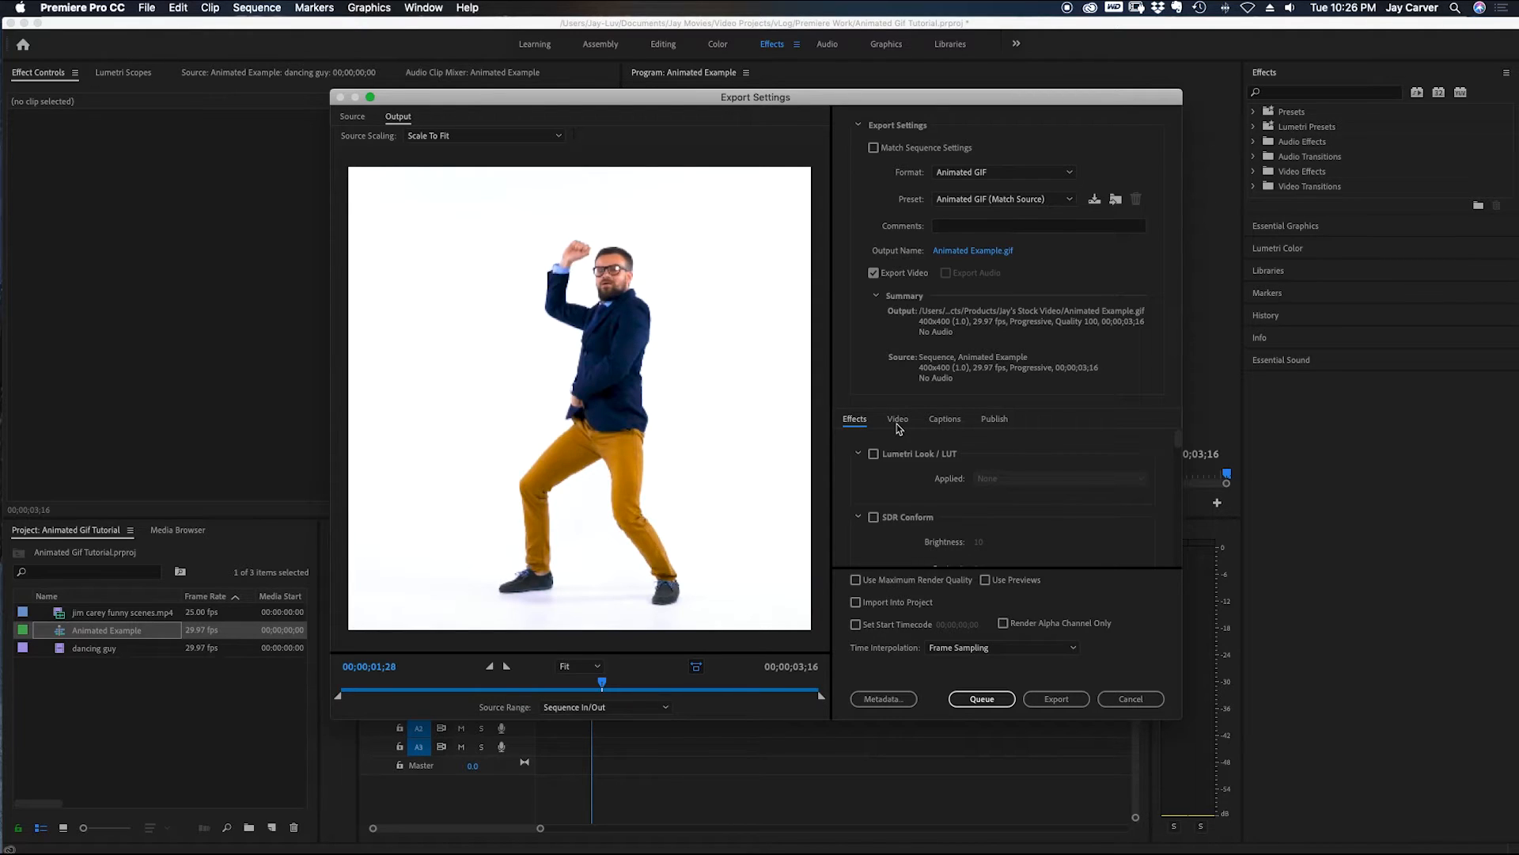
{"action": "left_click", "coordinate": [897, 417]}
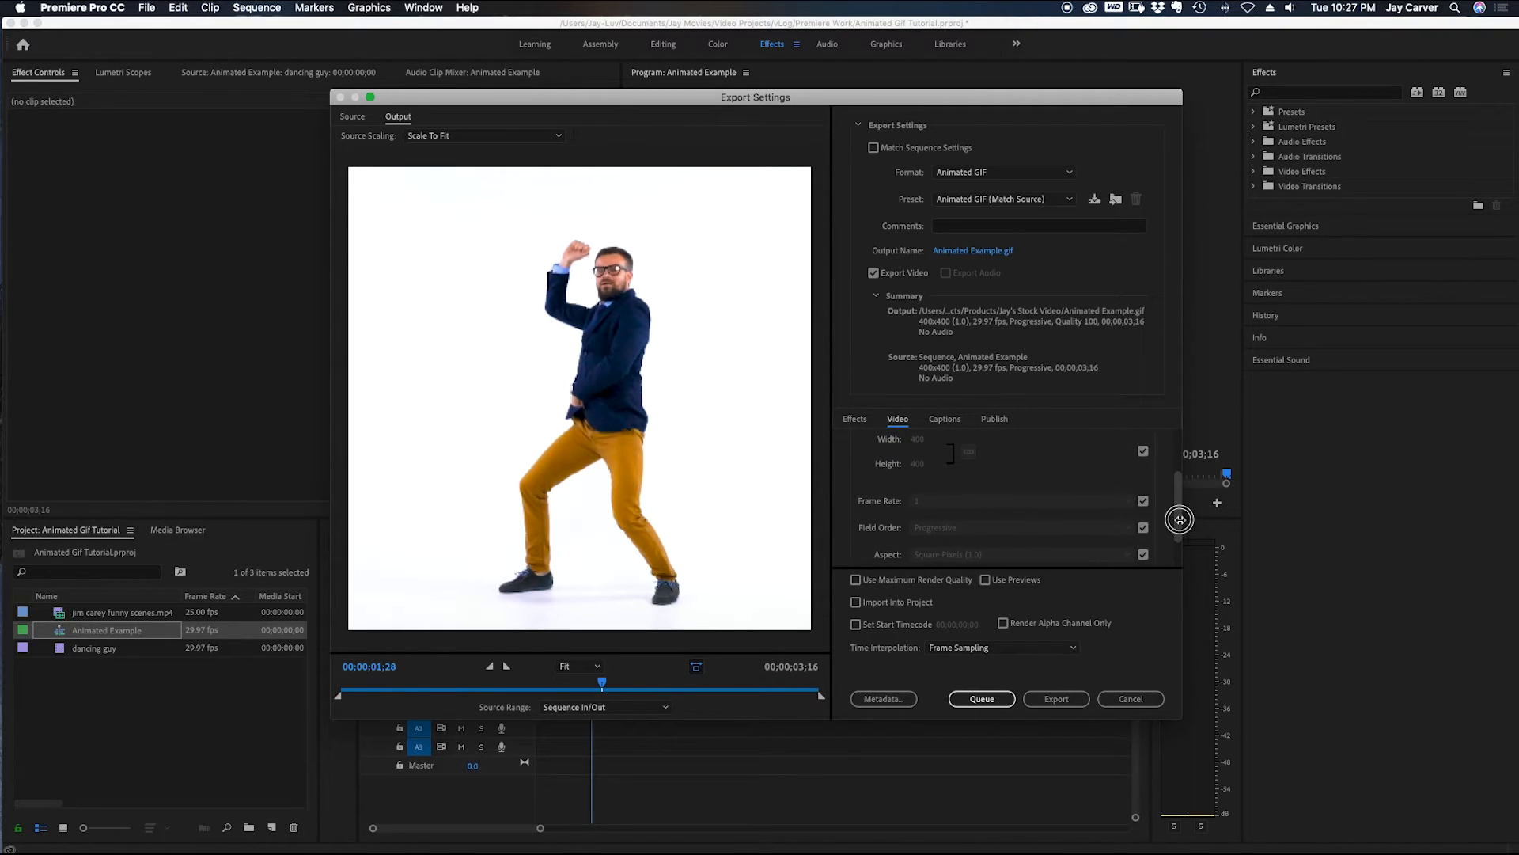
{"action": "scroll", "scroll_direction": "down", "scroll_amount": 3}
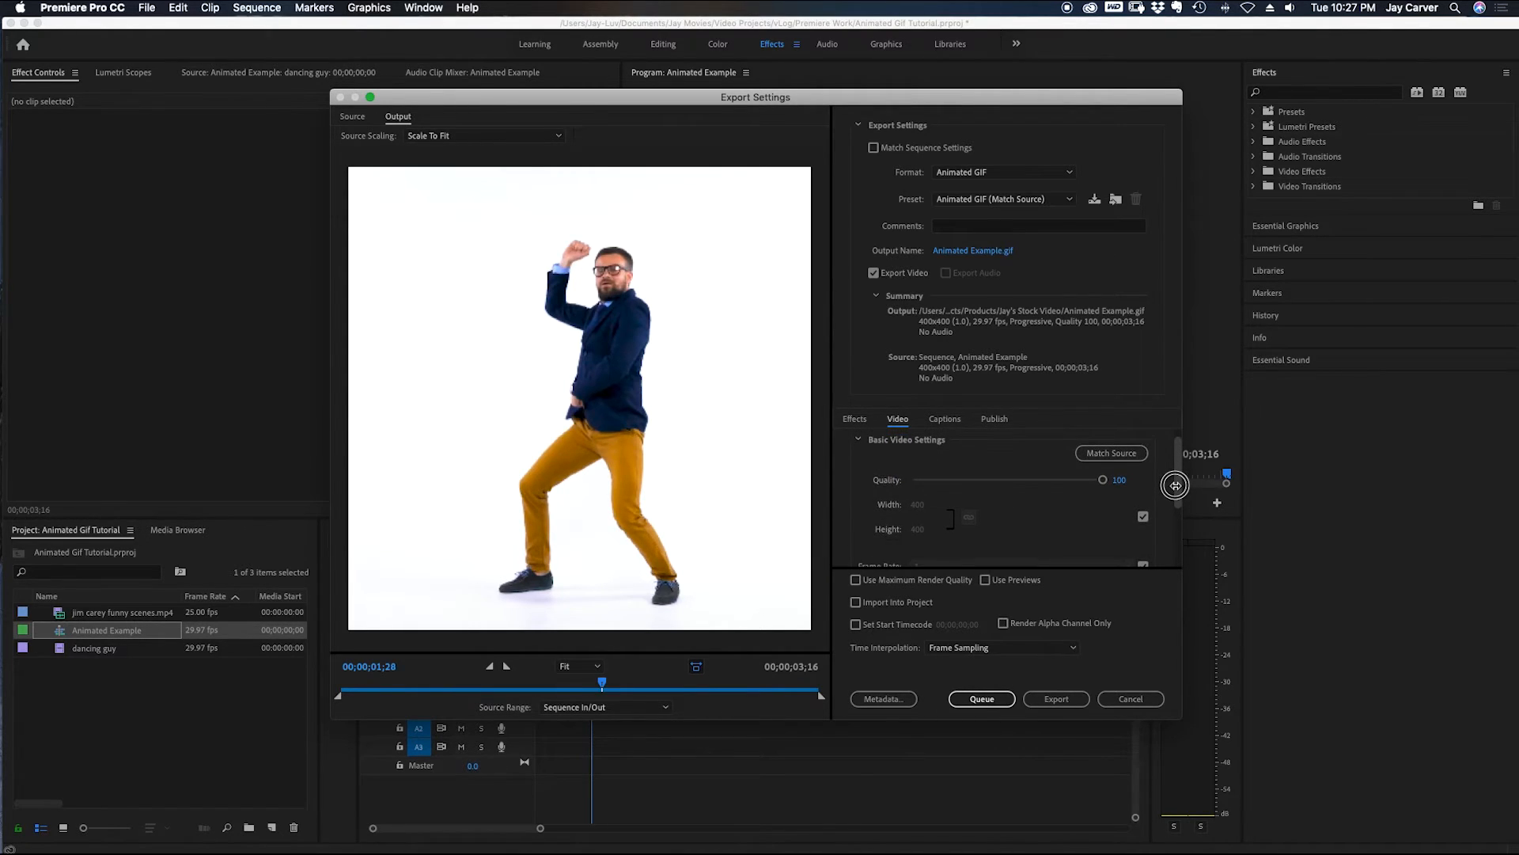
{"action": "mouse_move", "coordinate": [1176, 489]}
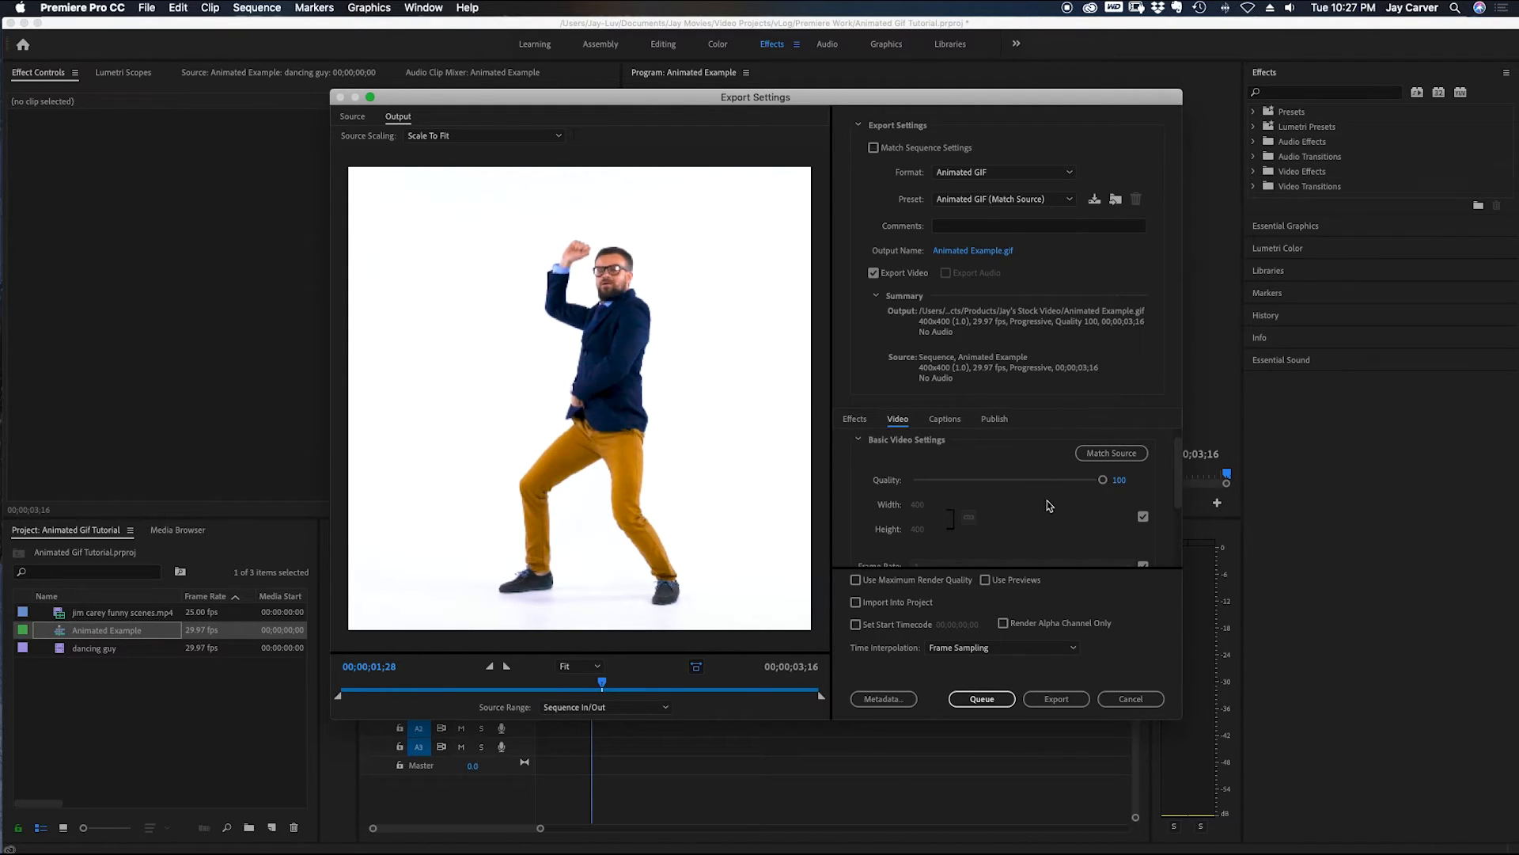
{"action": "mouse_move", "coordinate": [1055, 698]}
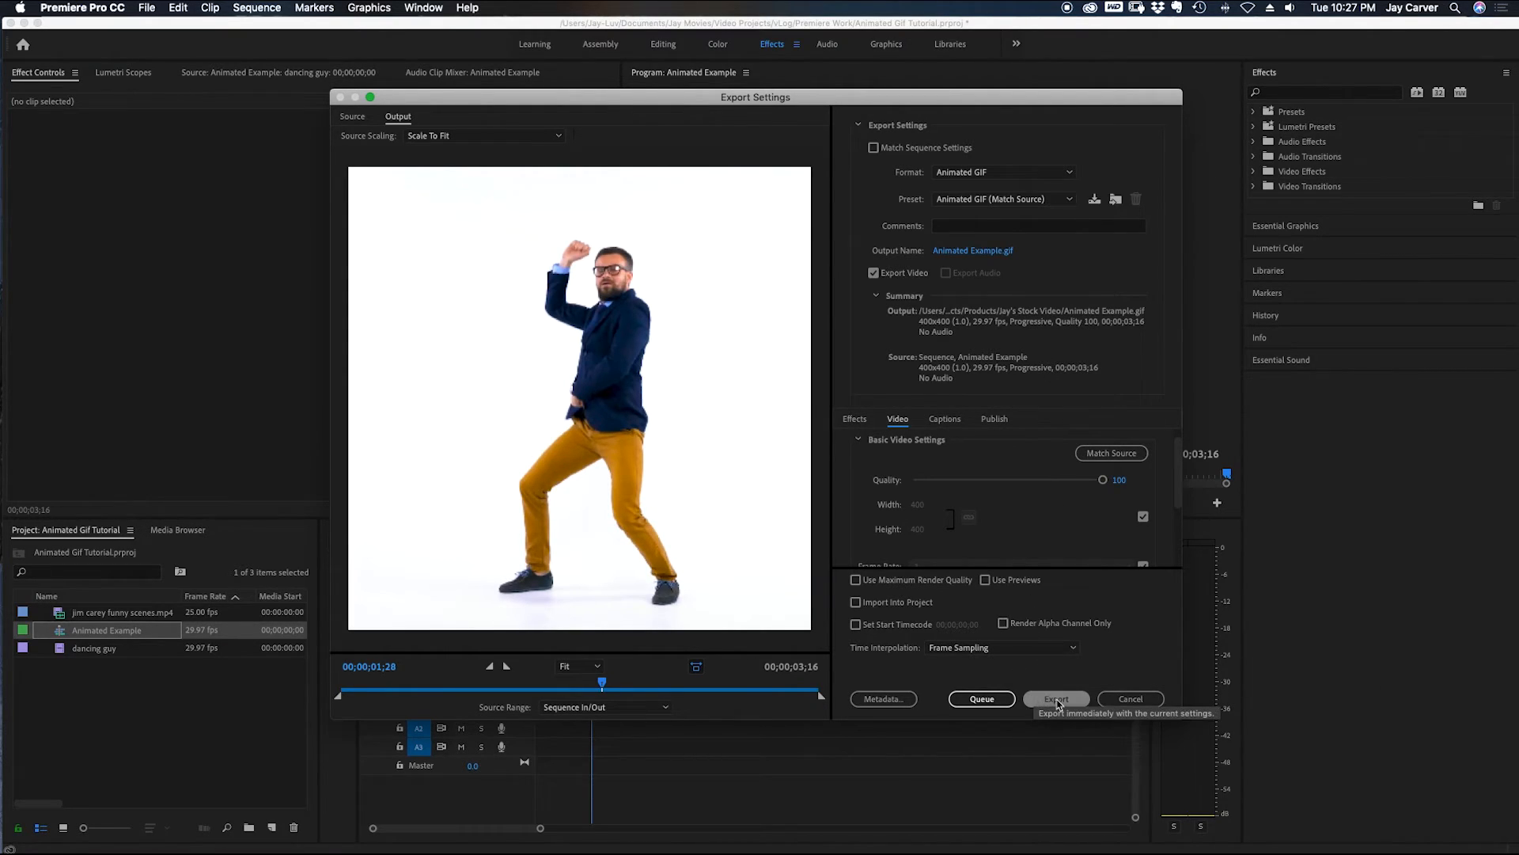
{"action": "left_click", "coordinate": [1055, 698]}
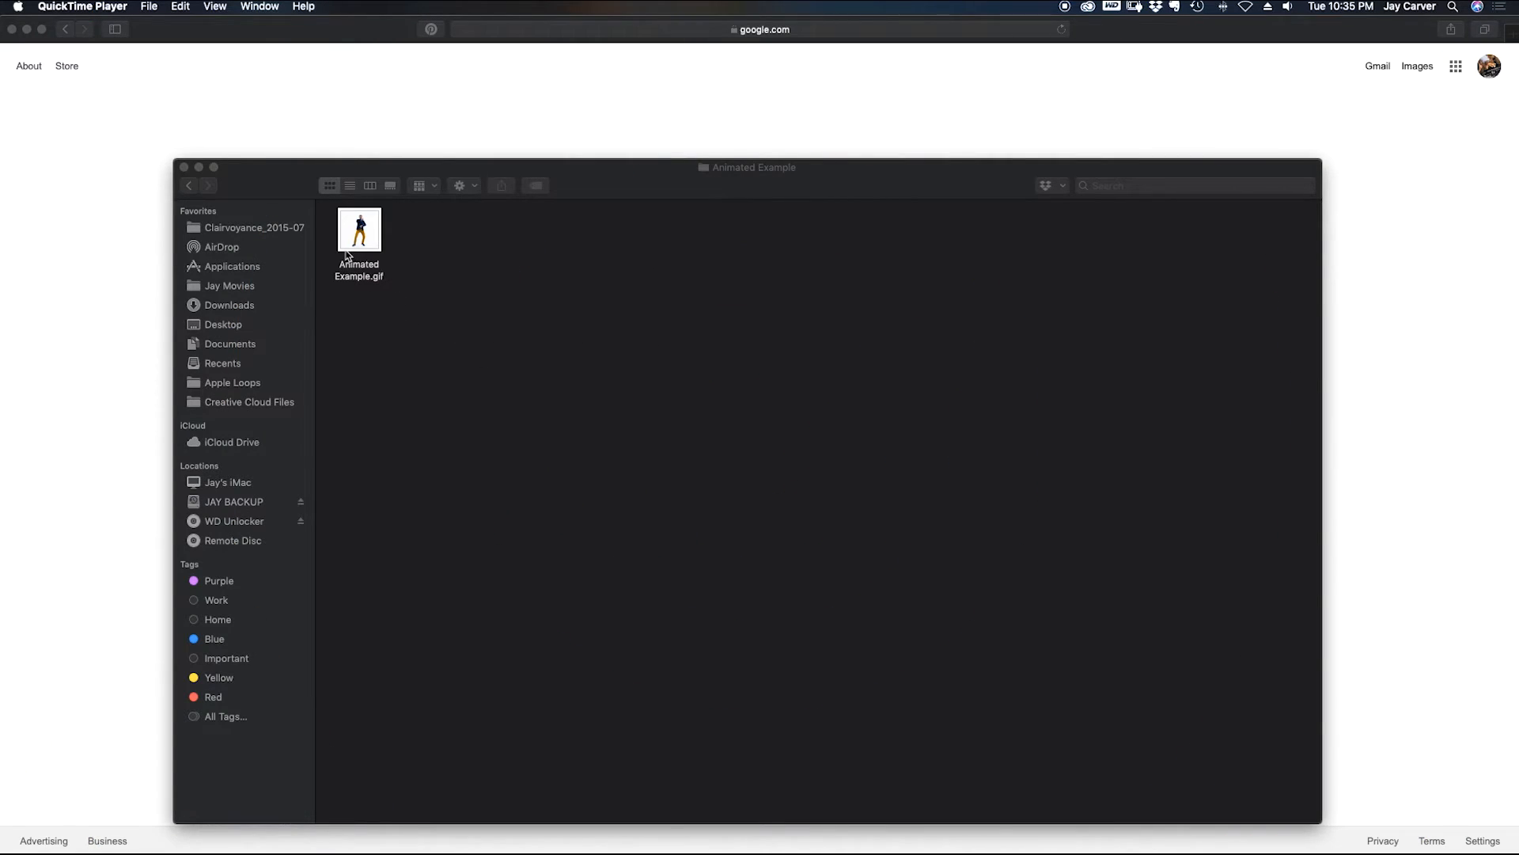
Inspect Animated Example.gif in Finder's list and column views and show its Open With choices
{"action": "left_click", "coordinate": [360, 231]}
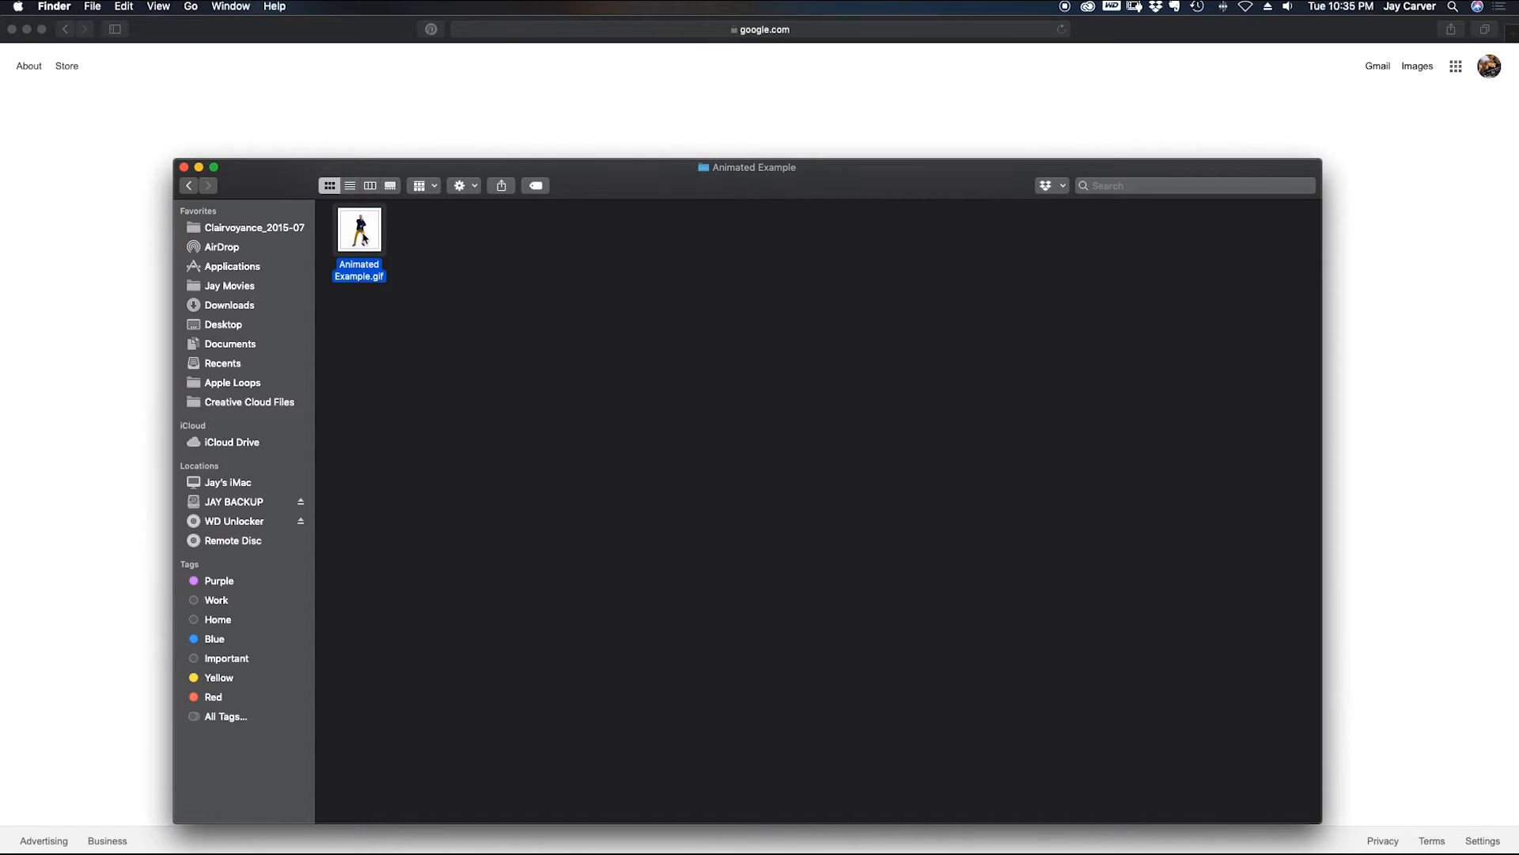
{"action": "left_click", "coordinate": [348, 186]}
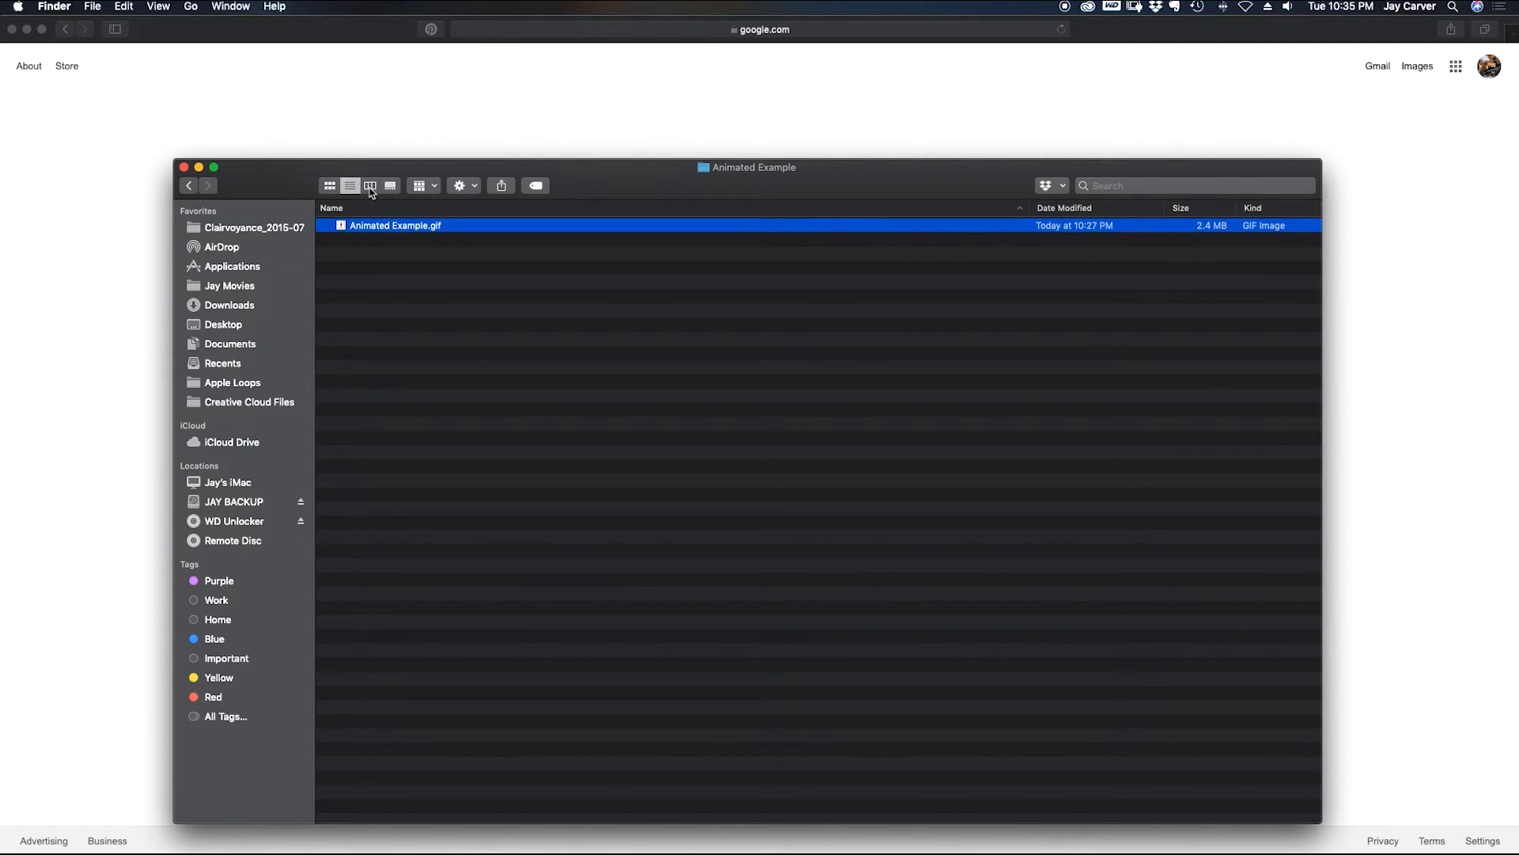
{"action": "left_click", "coordinate": [391, 186]}
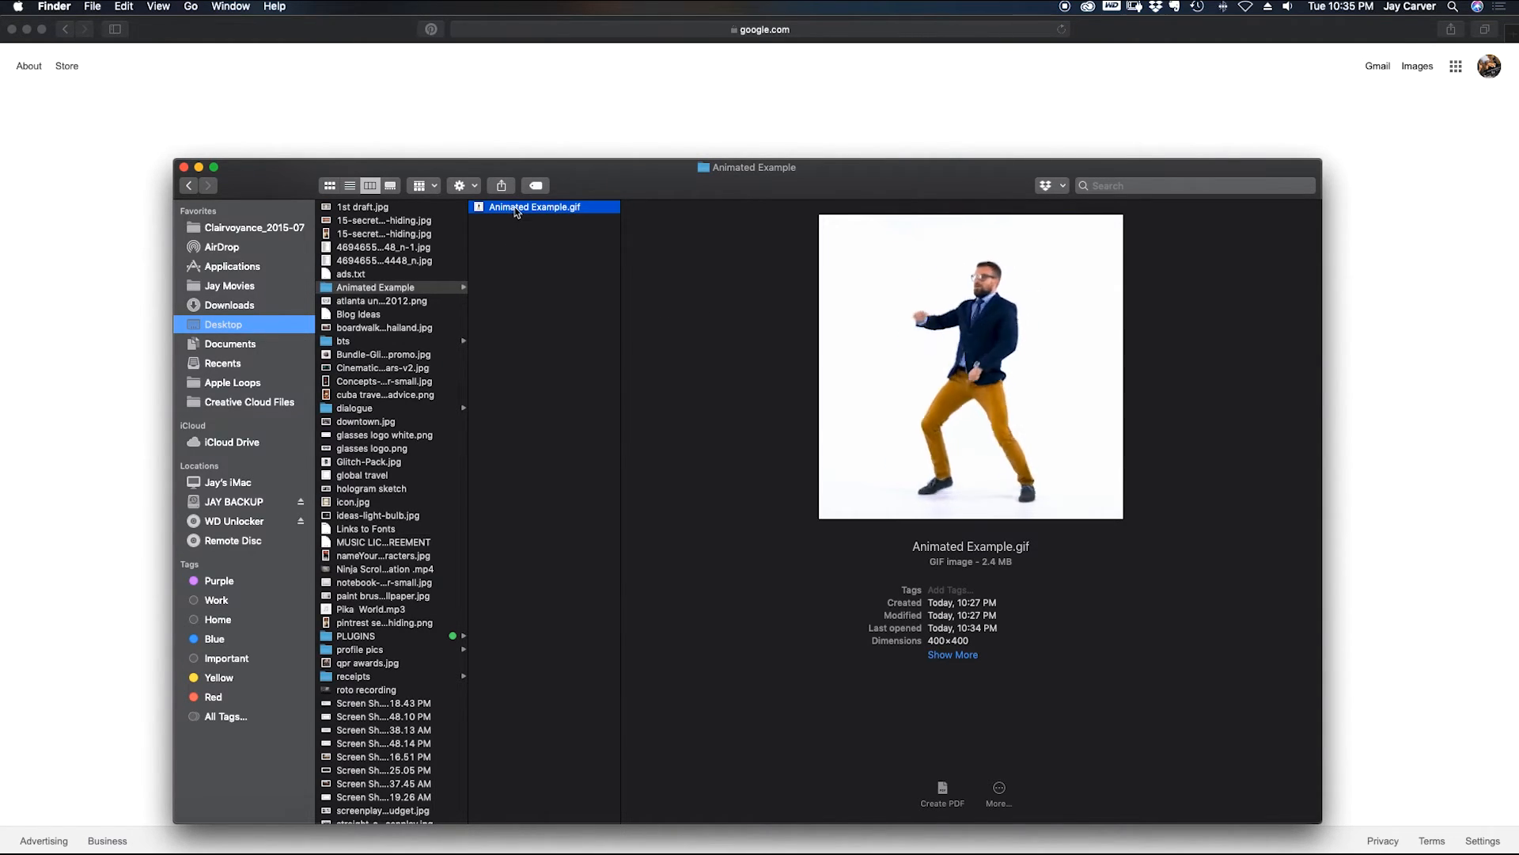
{"action": "right_click", "coordinate": [533, 206]}
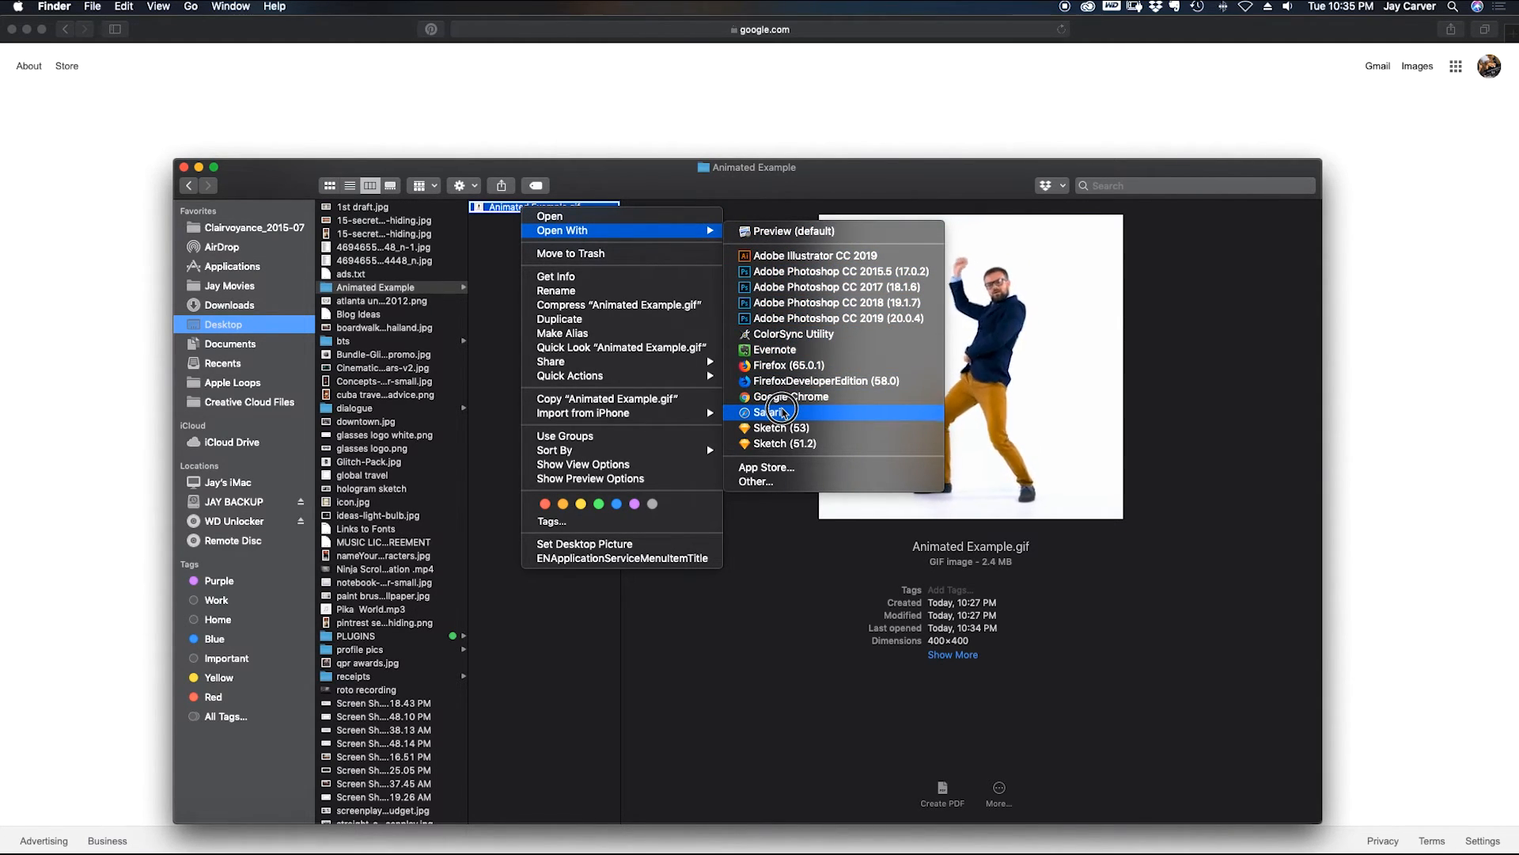
Open Animated Example.gif in Safari to play the dancing animation
{"action": "left_click", "coordinate": [771, 412]}
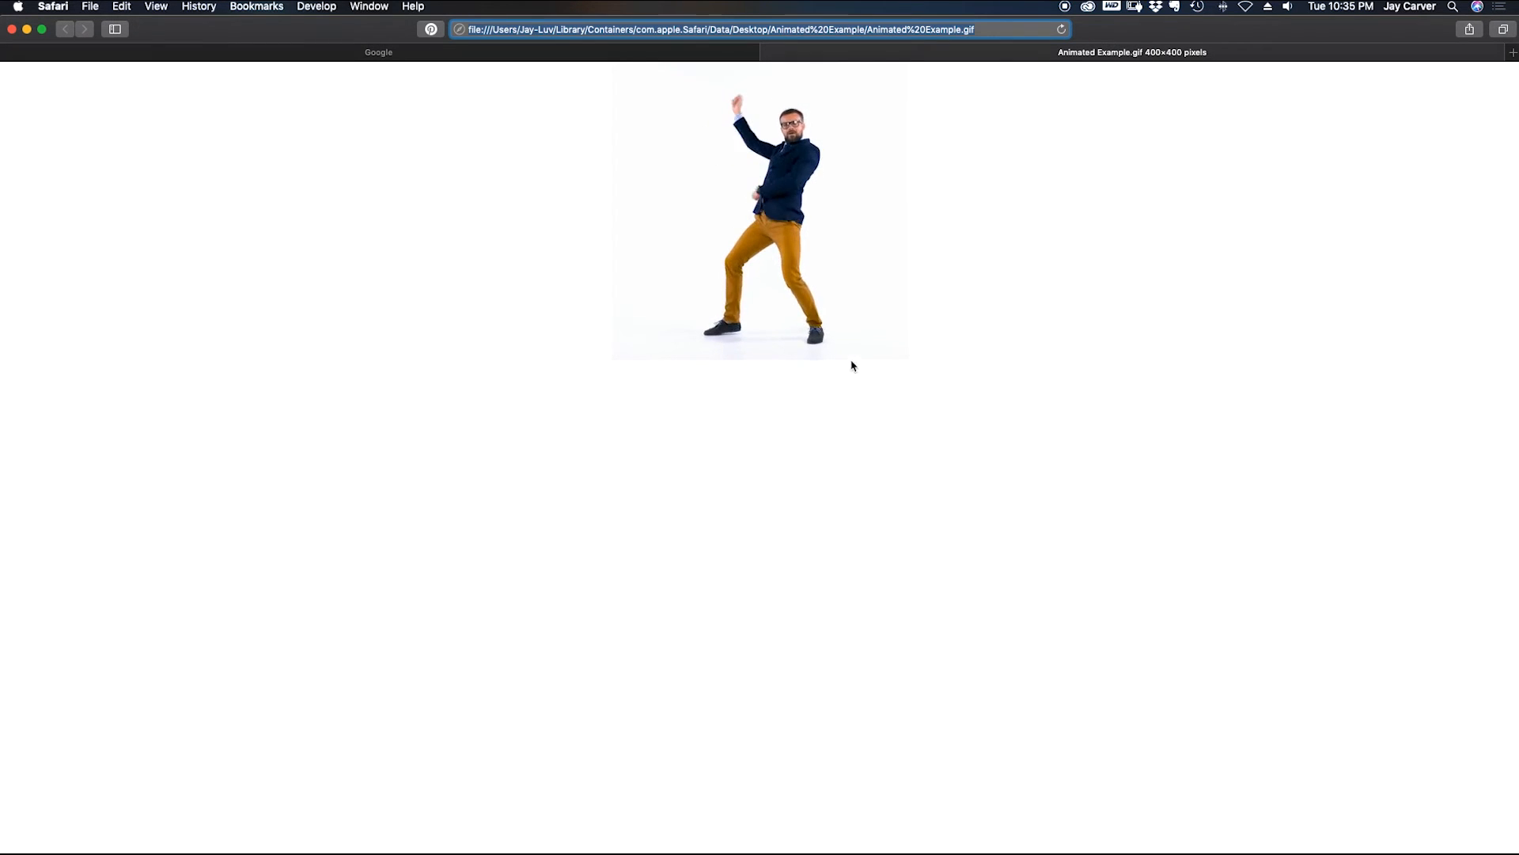
{"action": "mouse_move", "coordinate": [1031, 338]}
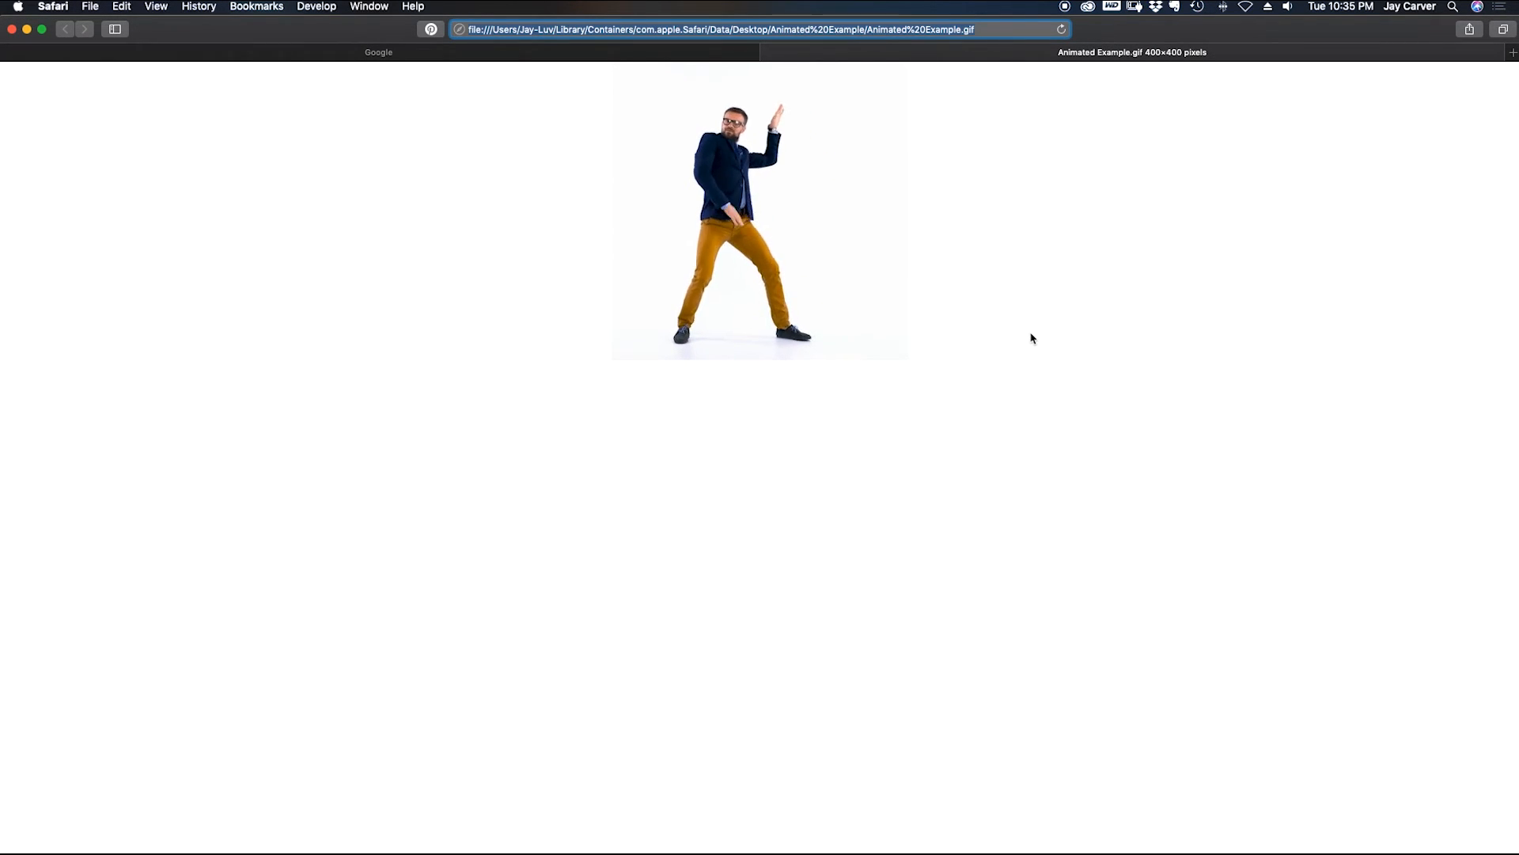